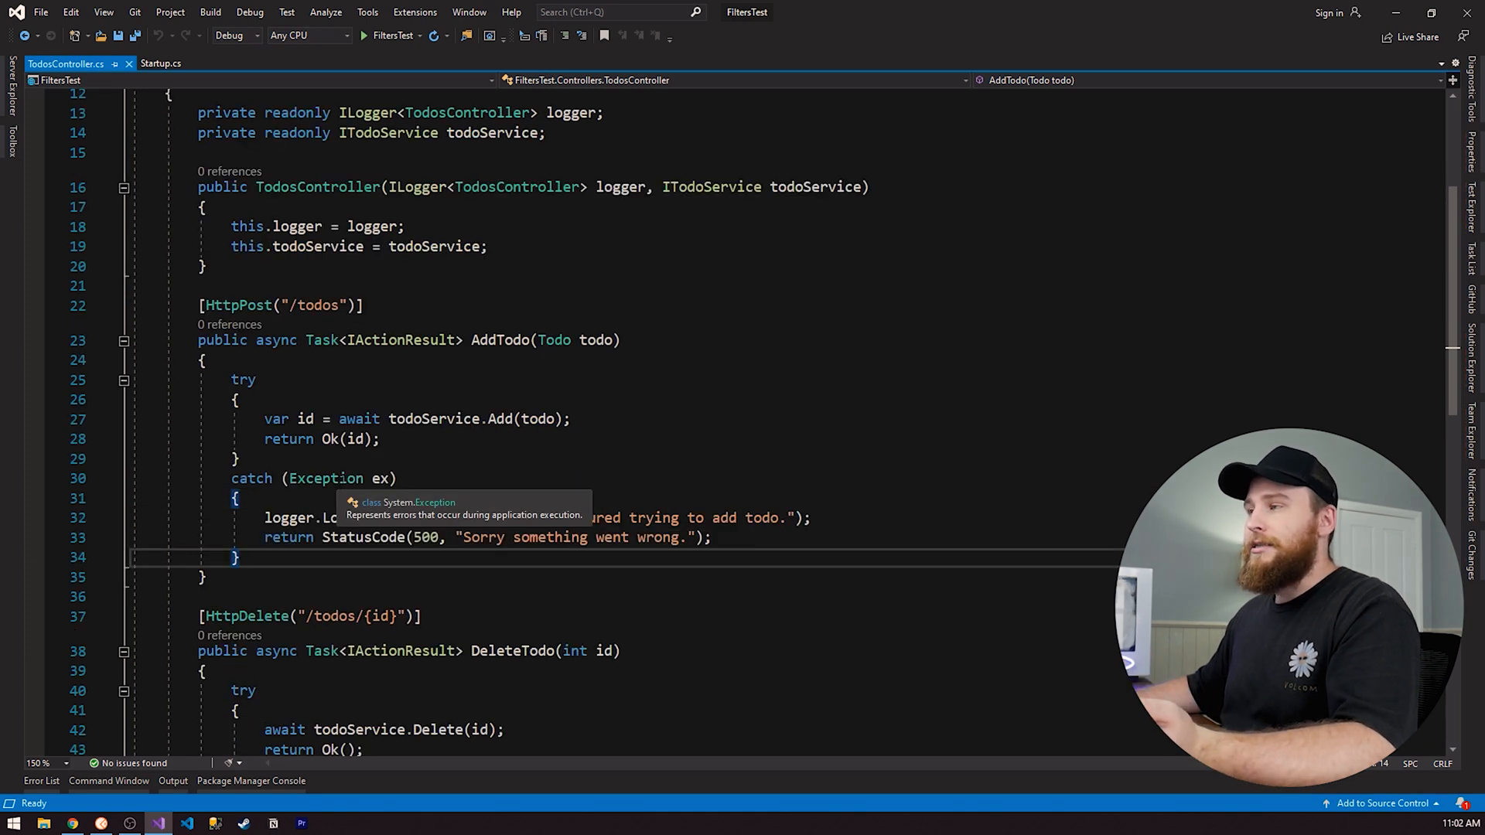
# Add an INotificationService constructor parameter and 'await notificationService.Send(ex)' in the catch blocks, then save.
pyautogui.write(',')
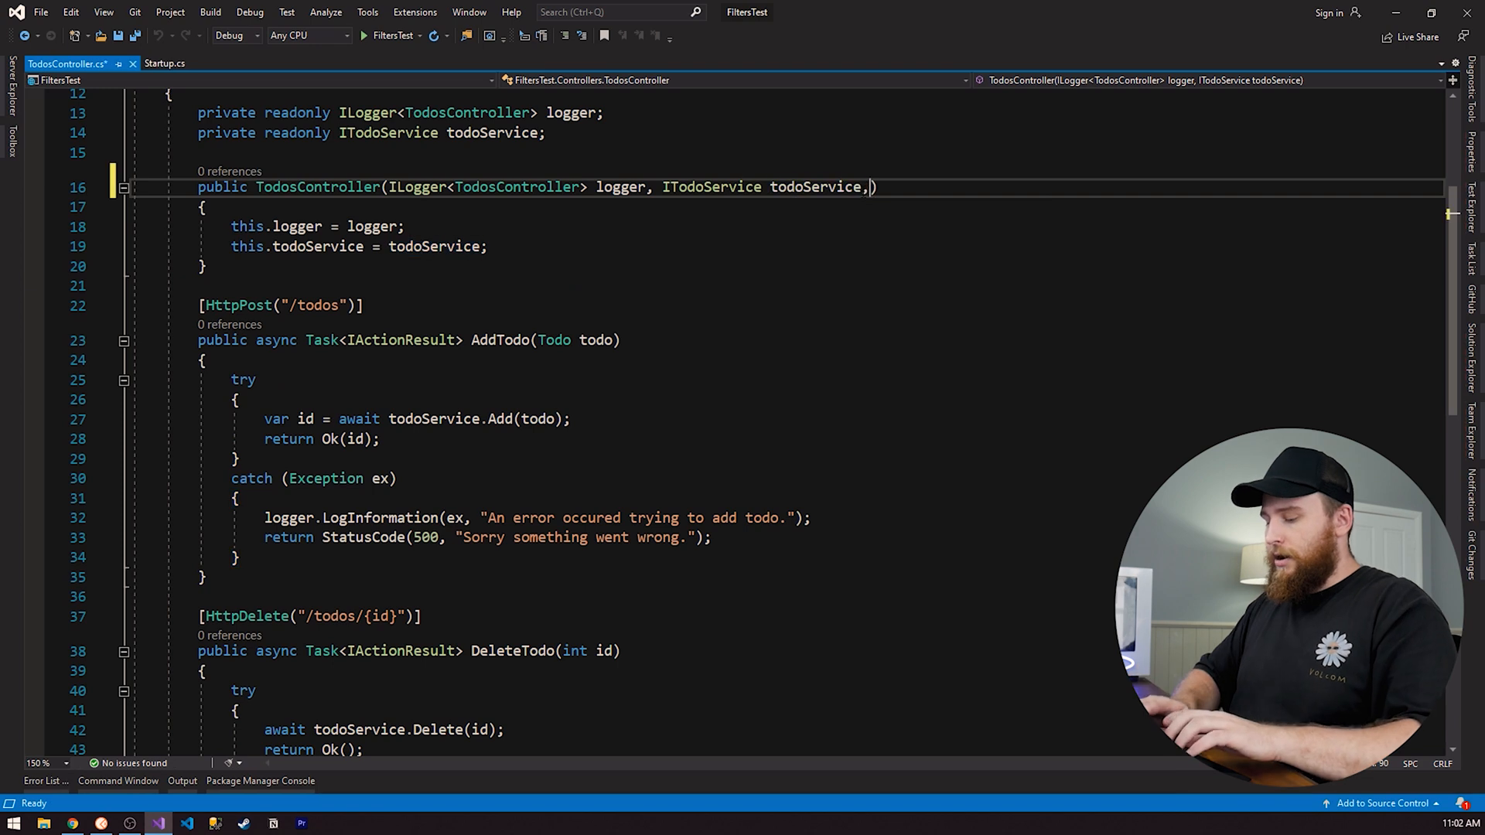
pyautogui.write('INotificationService notificationService')
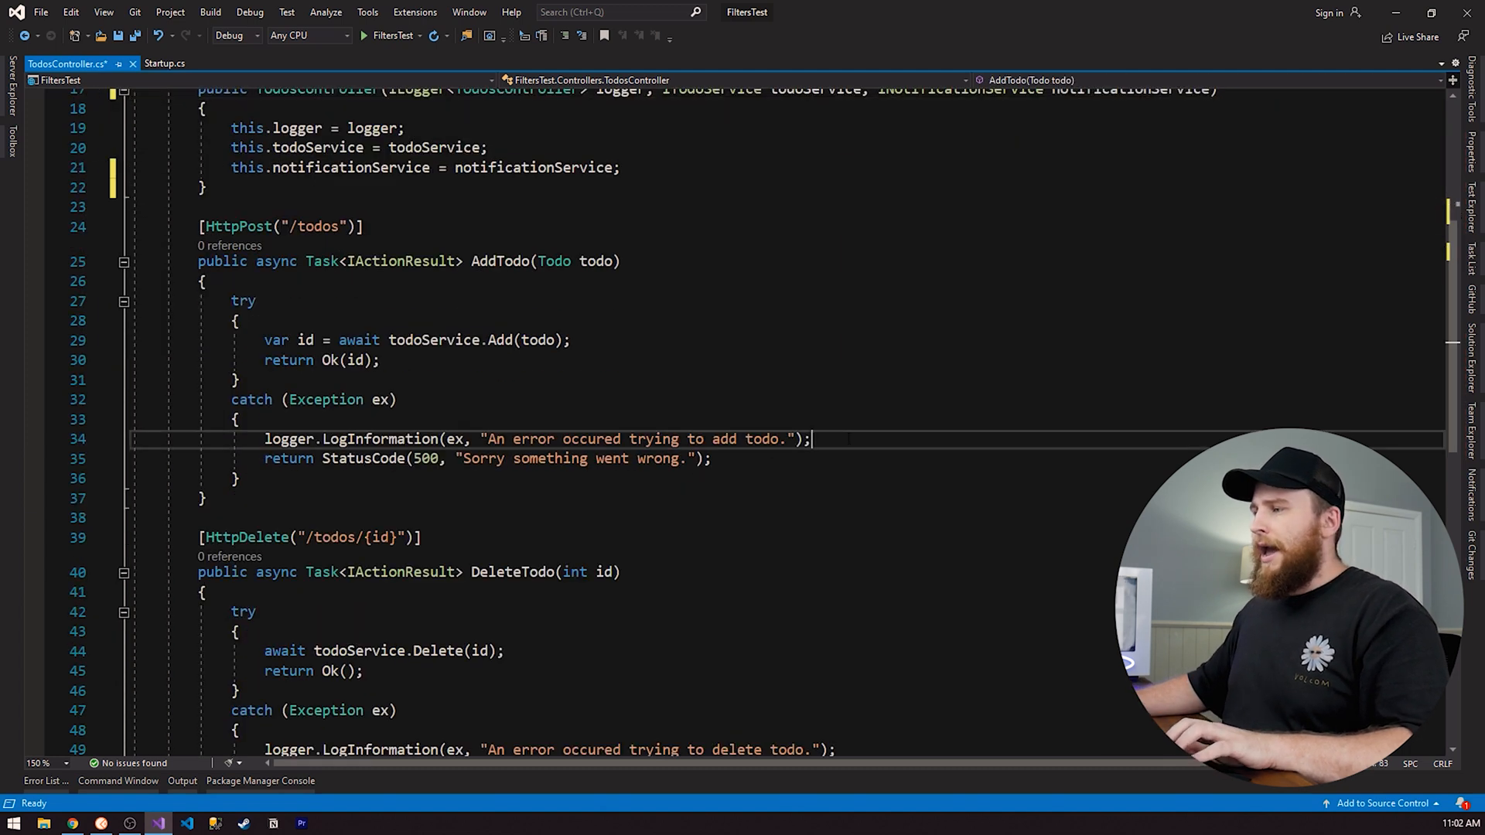
pyautogui.write('await')
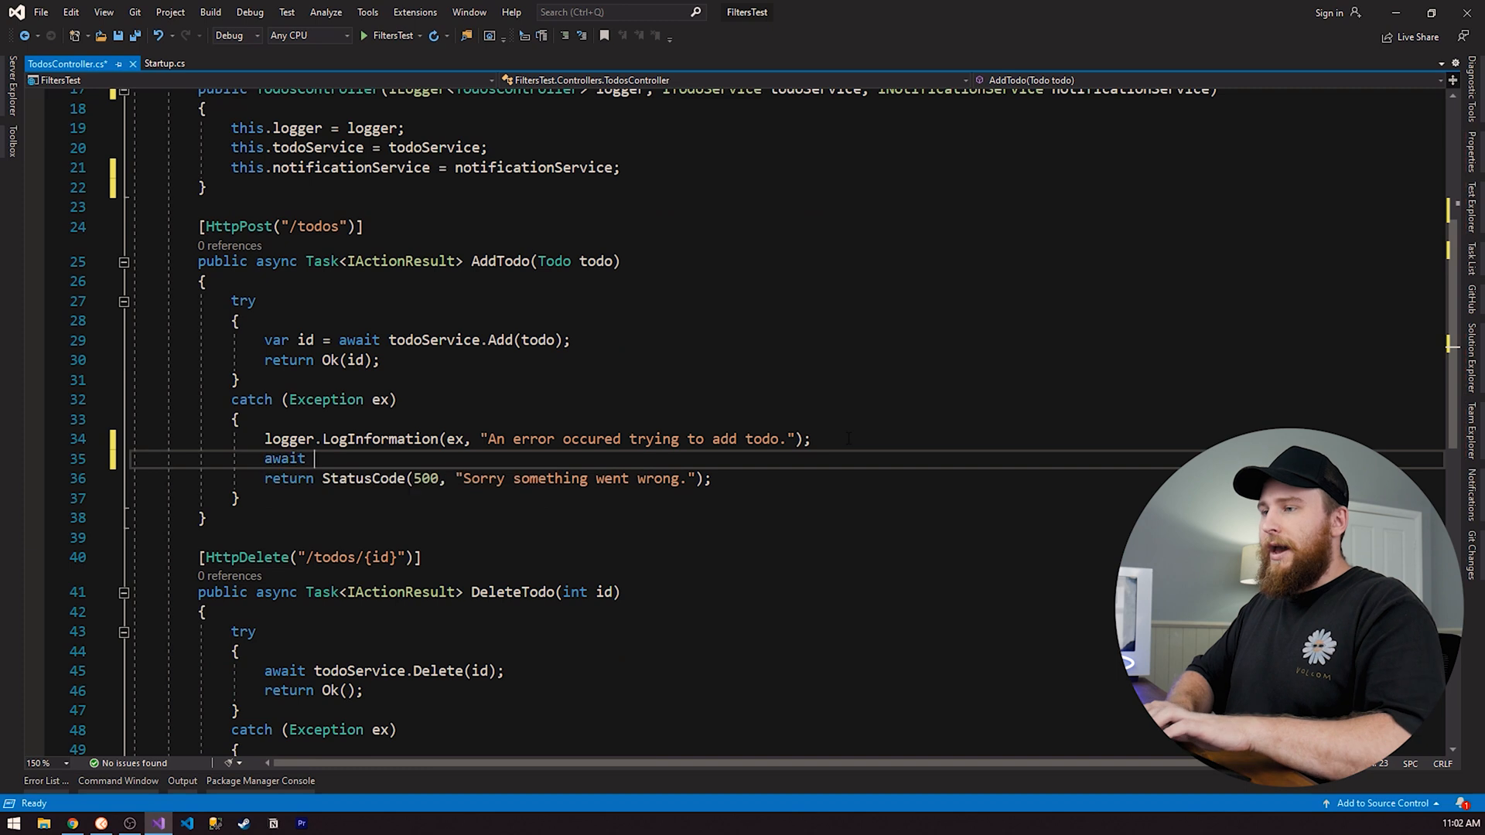
pyautogui.write('notificationService.')
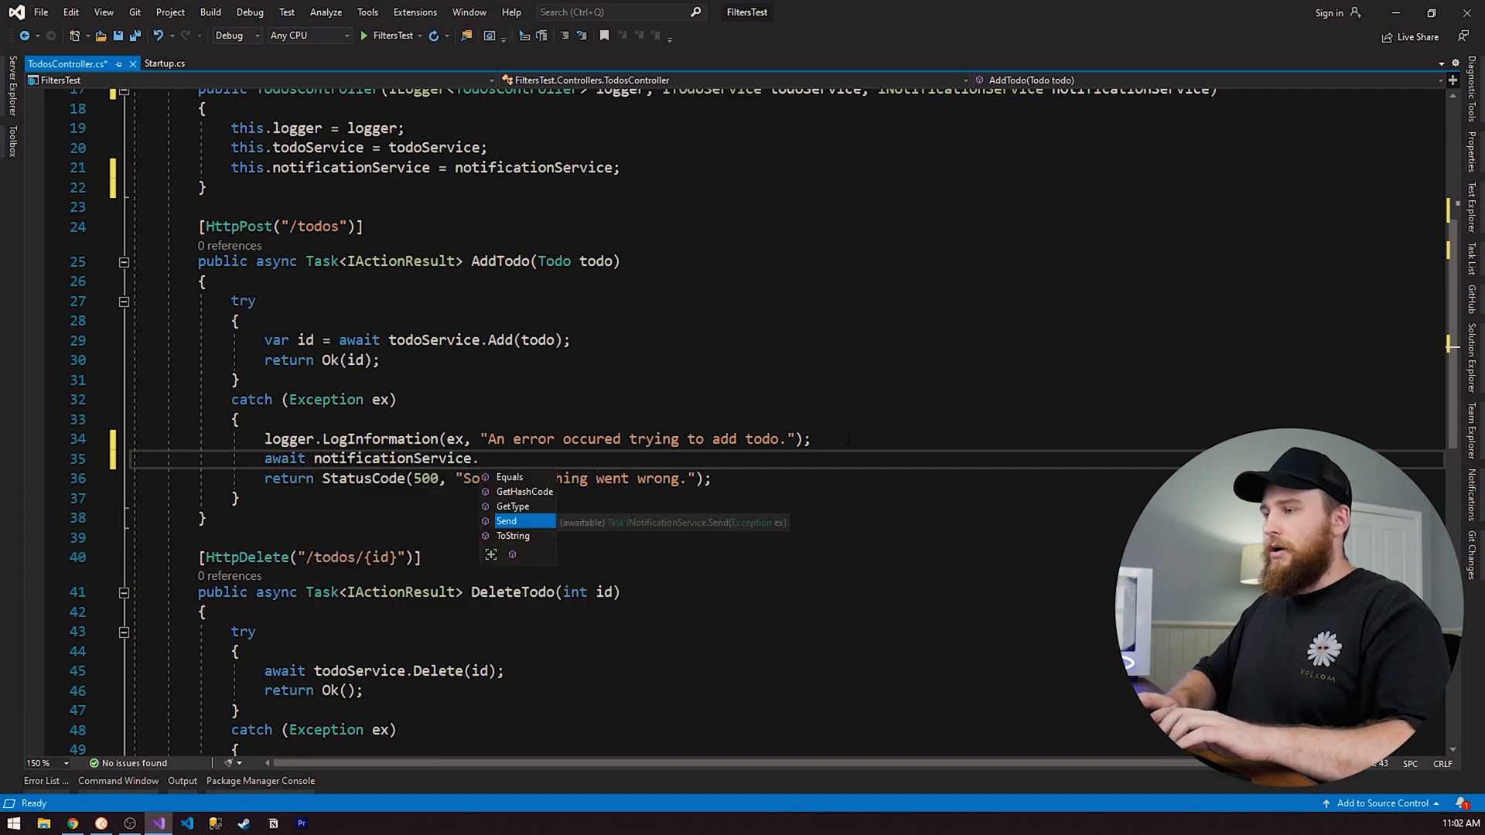
pyautogui.write('Send(ex);')
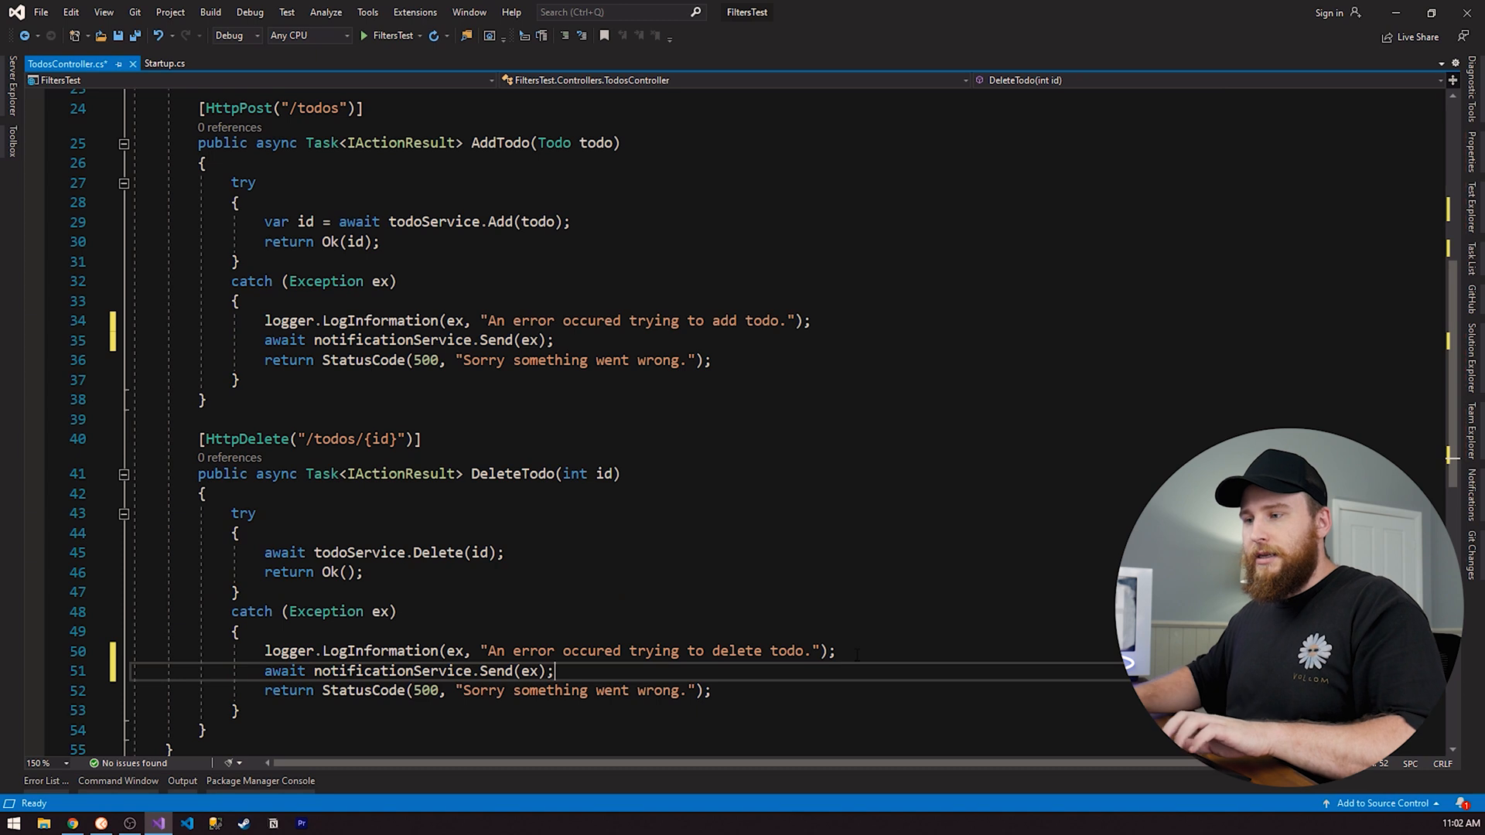
pyautogui.press('ctrl+s')
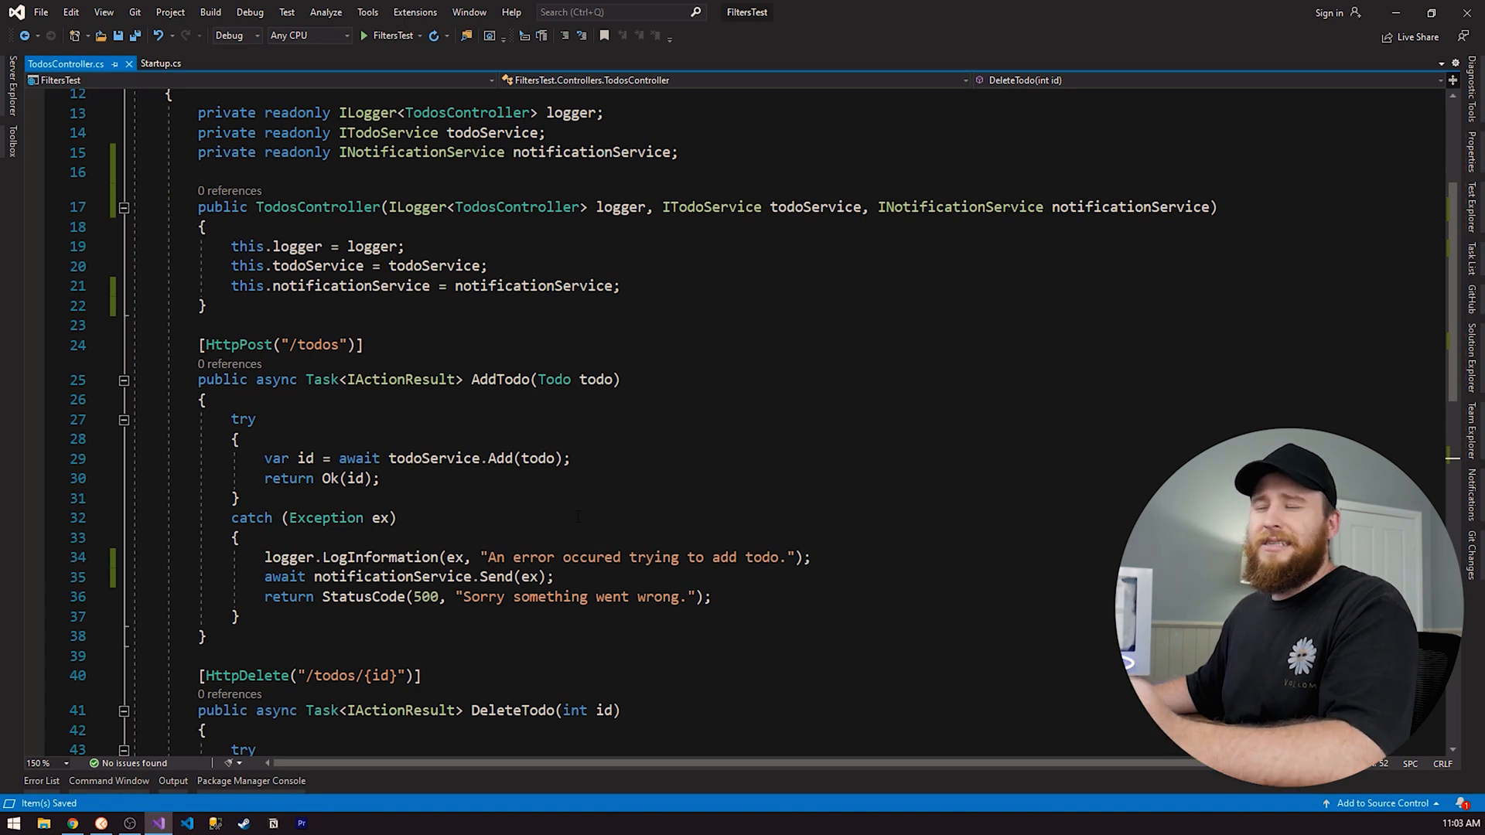
# Review the DeleteTodo catch block, then switch to Startup.cs at the Configure method.
pyautogui.scroll(-3)
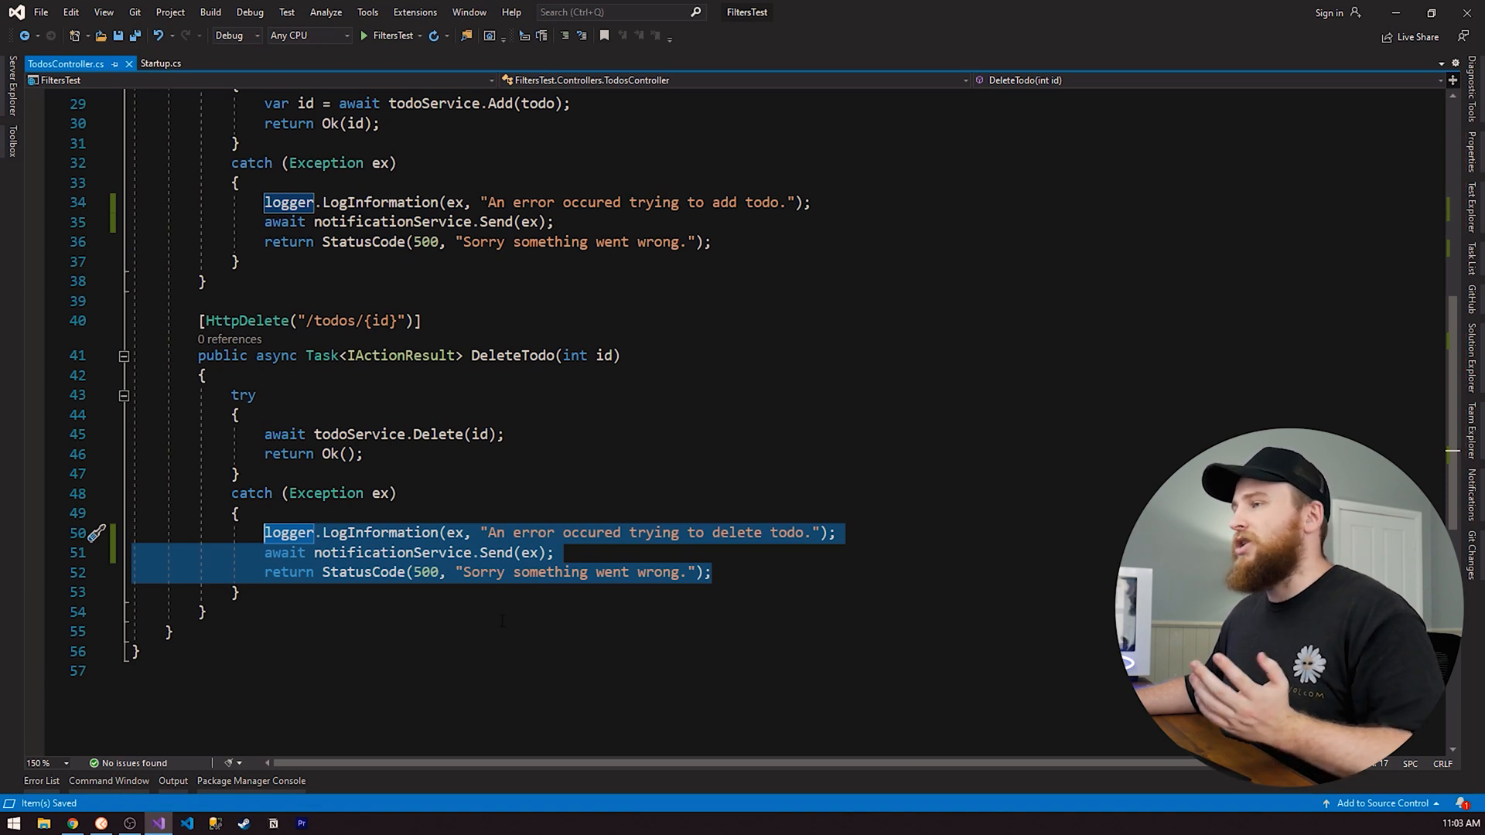
pyautogui.click(161, 63)
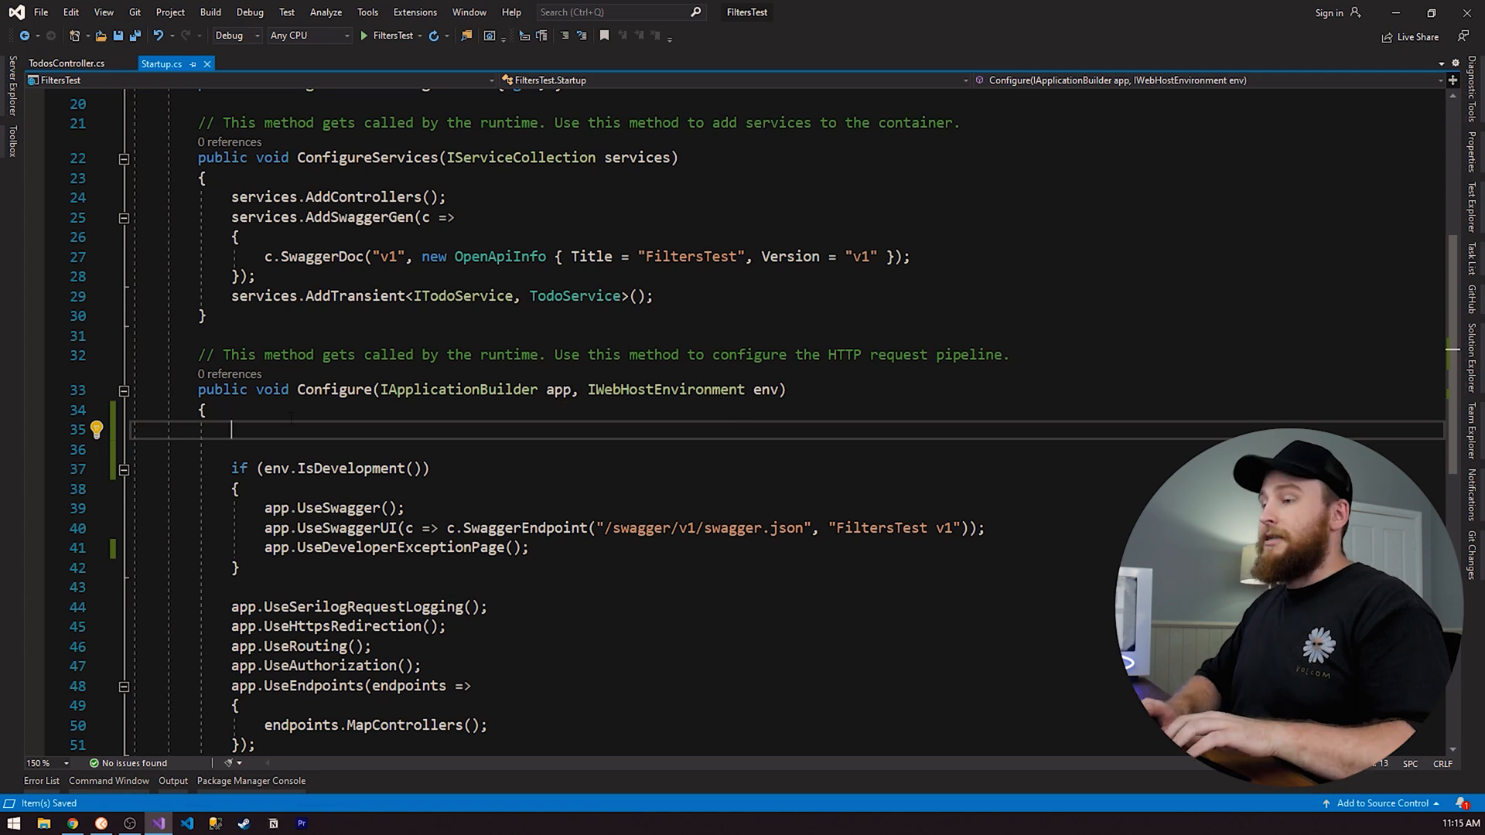
# Write 'app.UseExceptionHandler(app => { })' at the top of Configure.
pyautogui.write('app.Use')
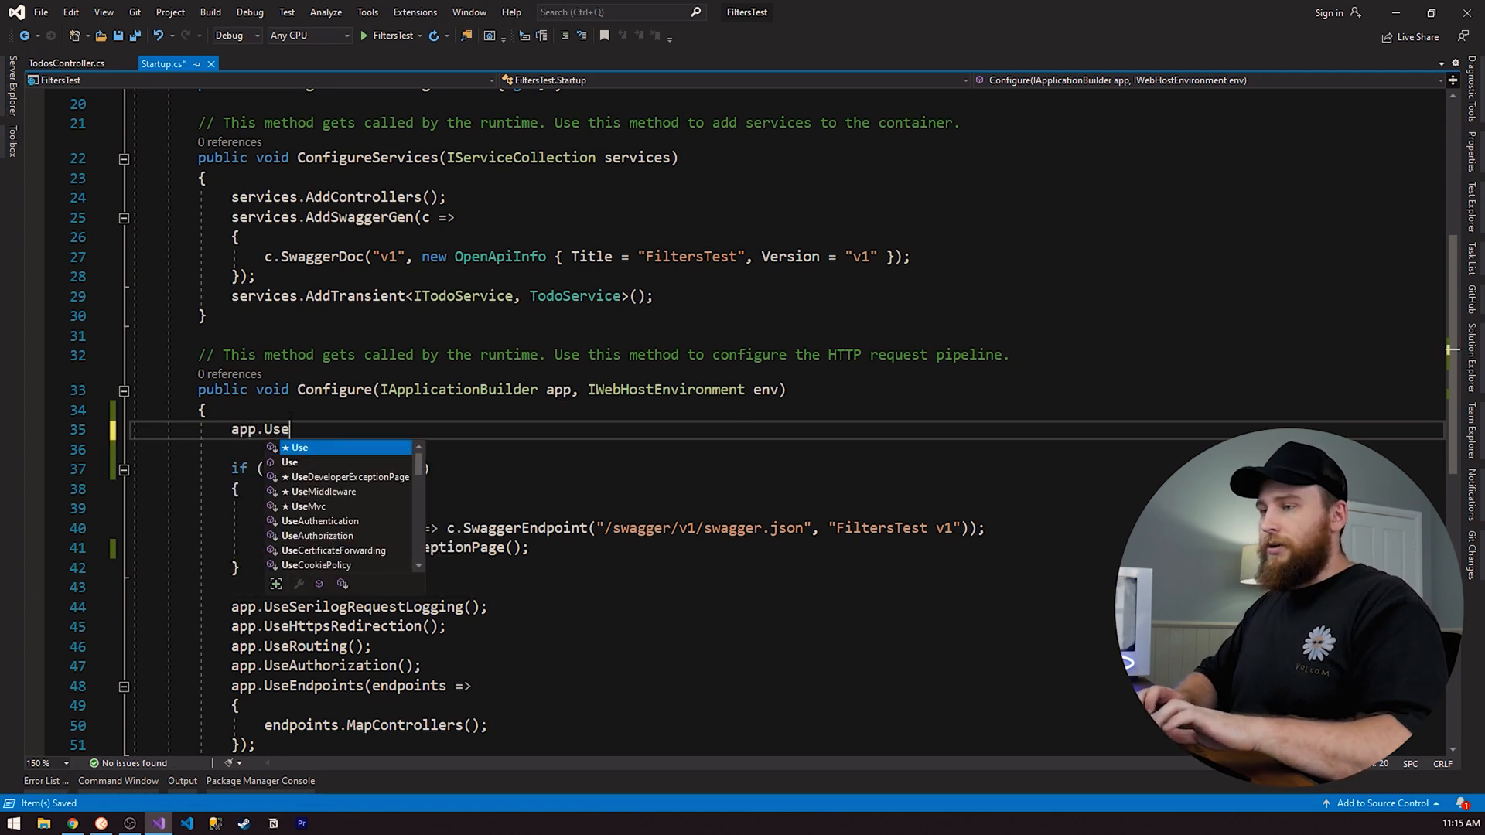
pyautogui.write('ExceptionHandler')
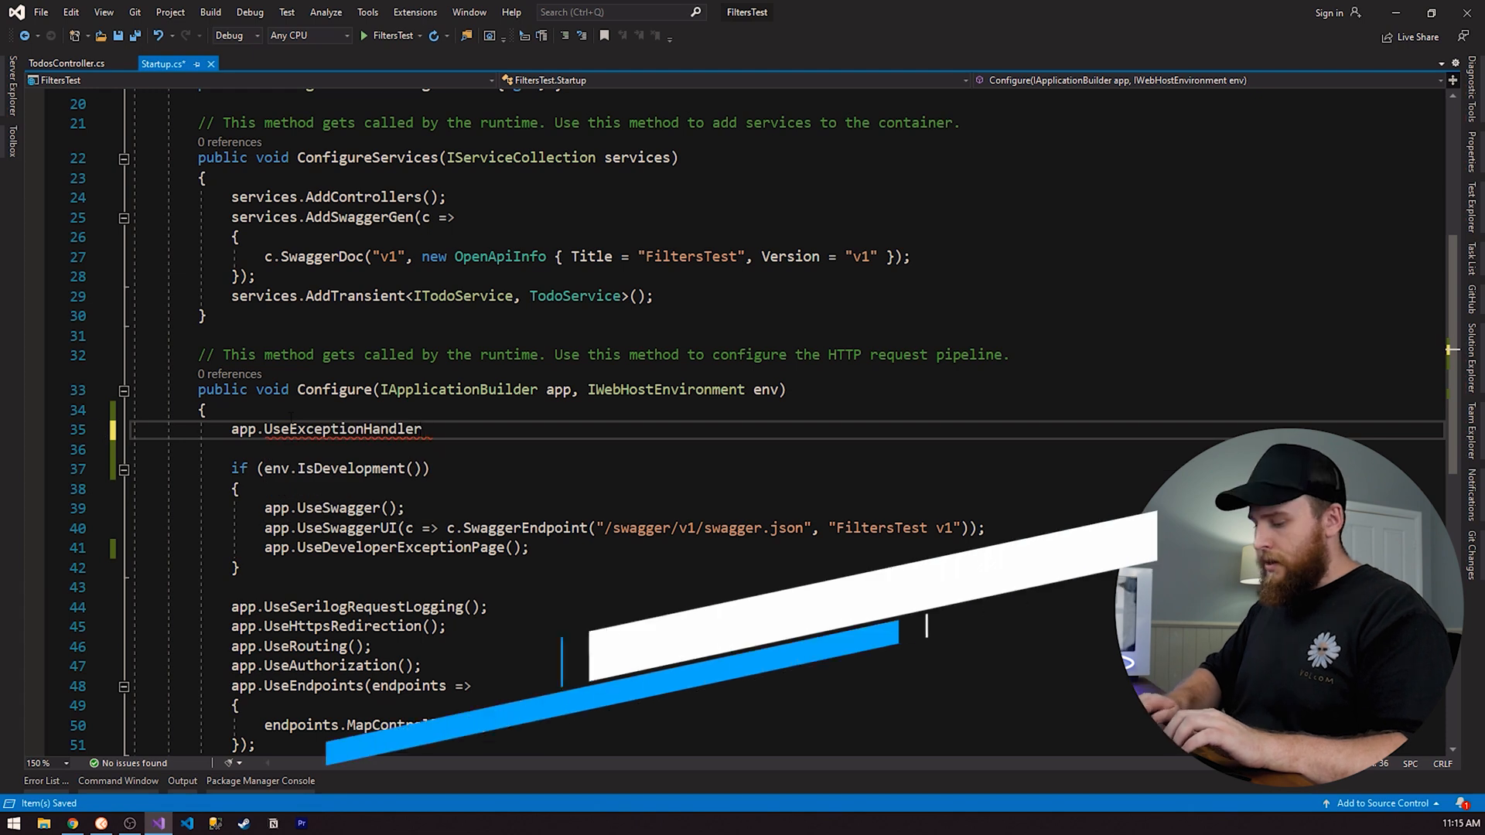
pyautogui.write('()')
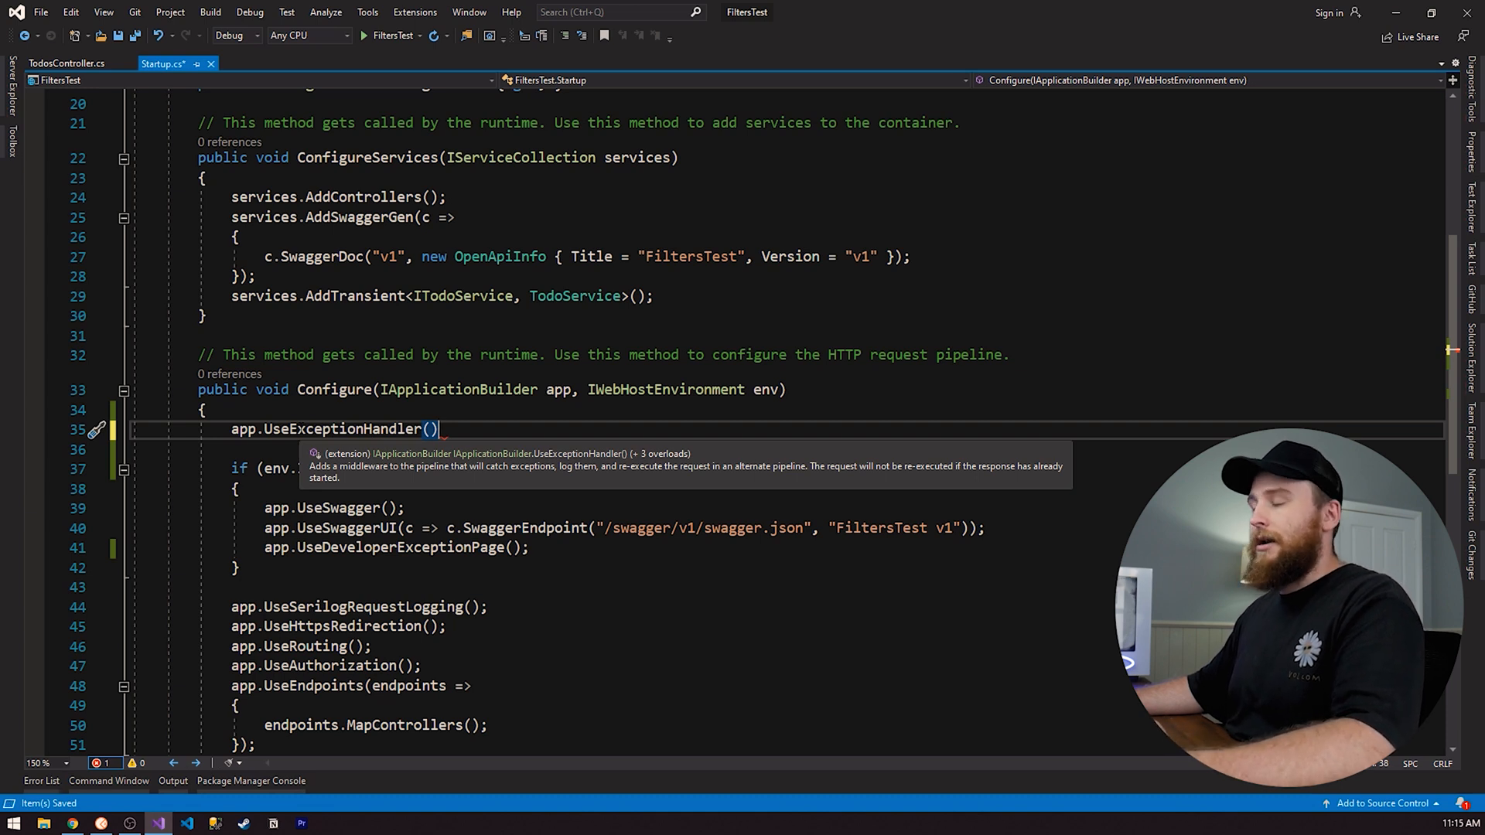
pyautogui.write('a')
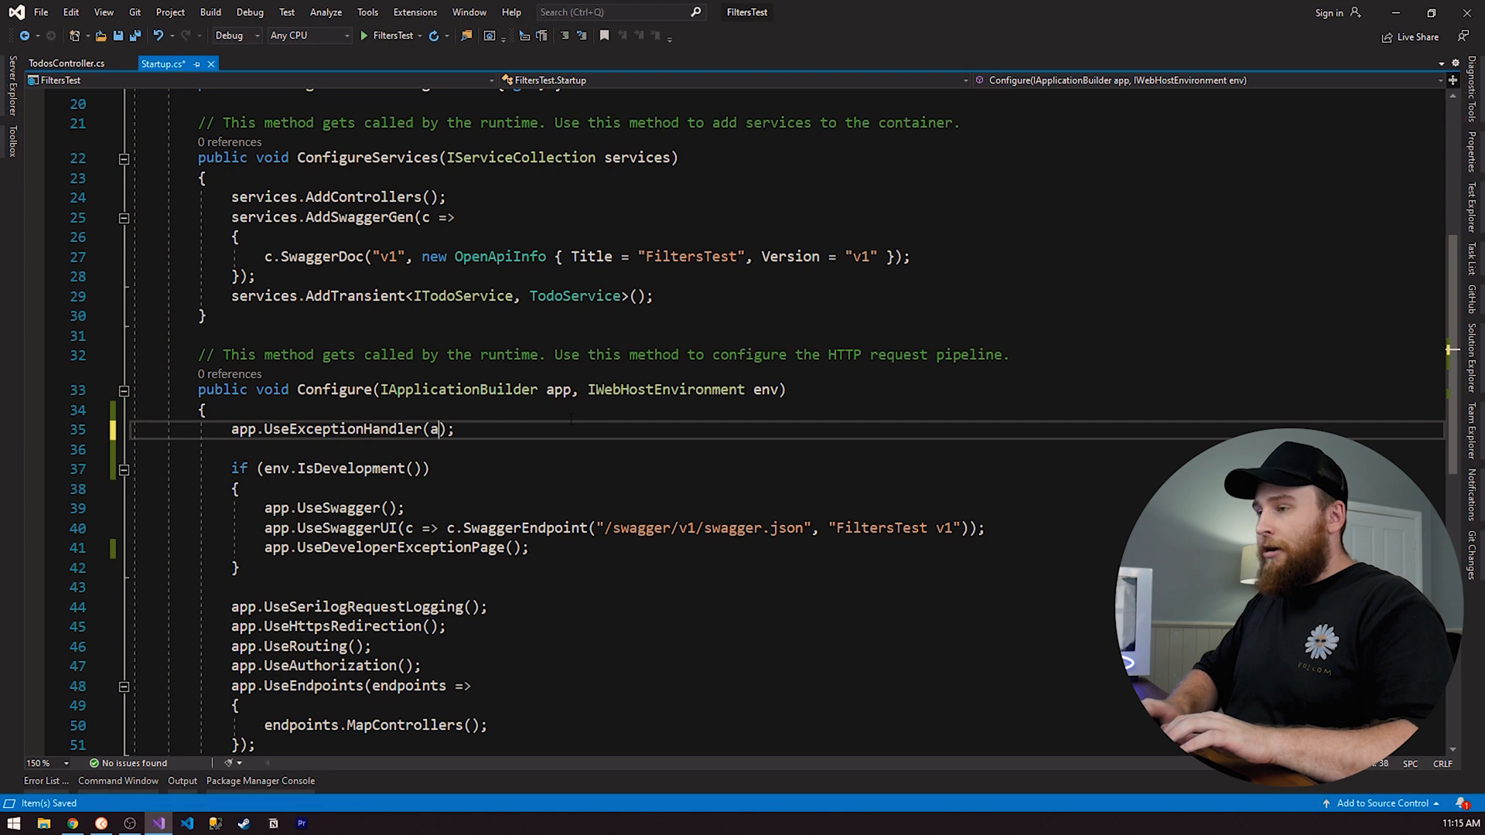
pyautogui.write('pp => {')
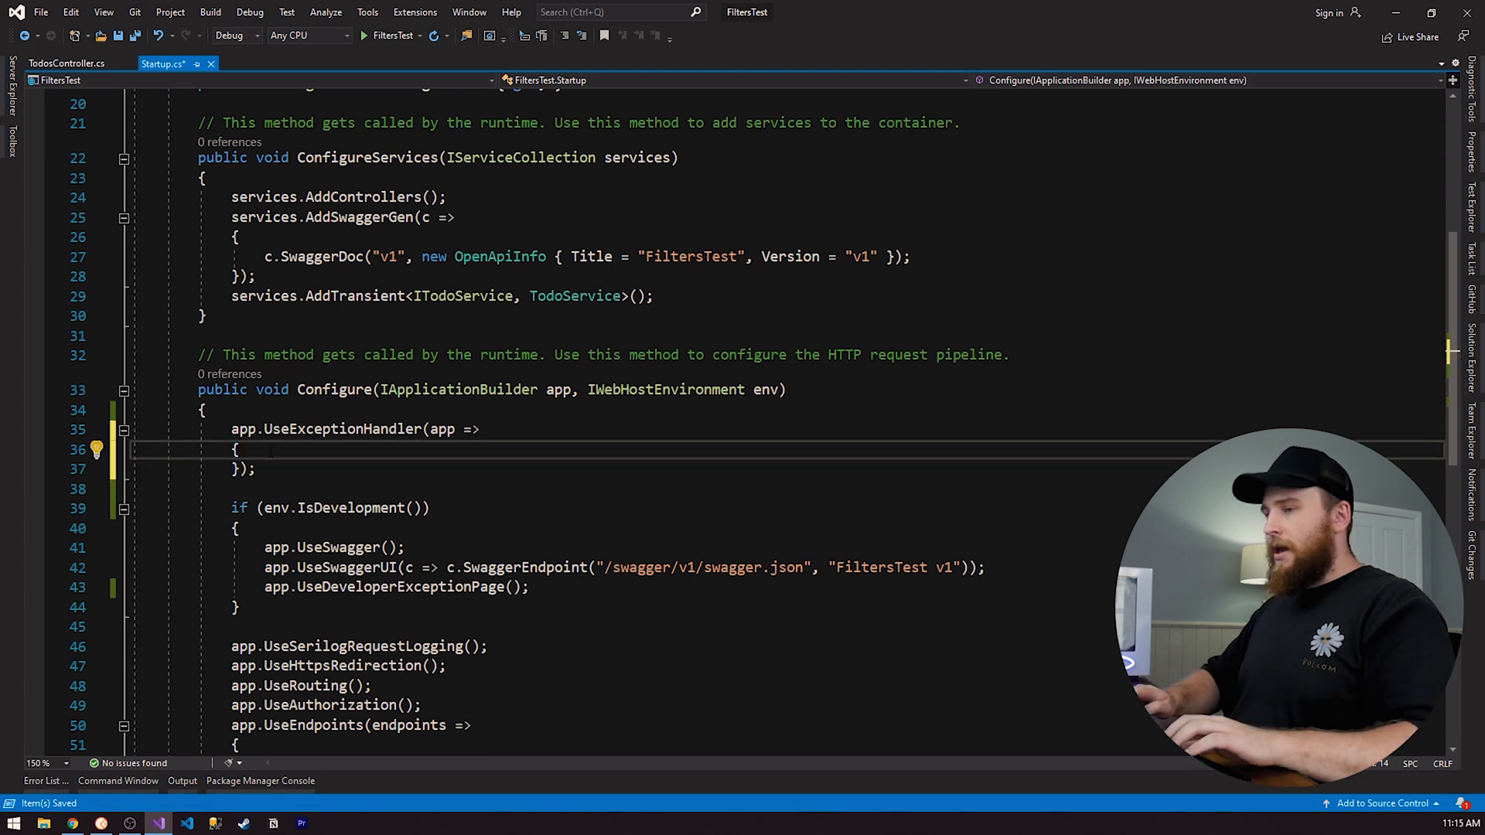
# Write 'app.Run(async context => { })' containing the comment '// Handle exceptions here'.
pyautogui.write('app.')
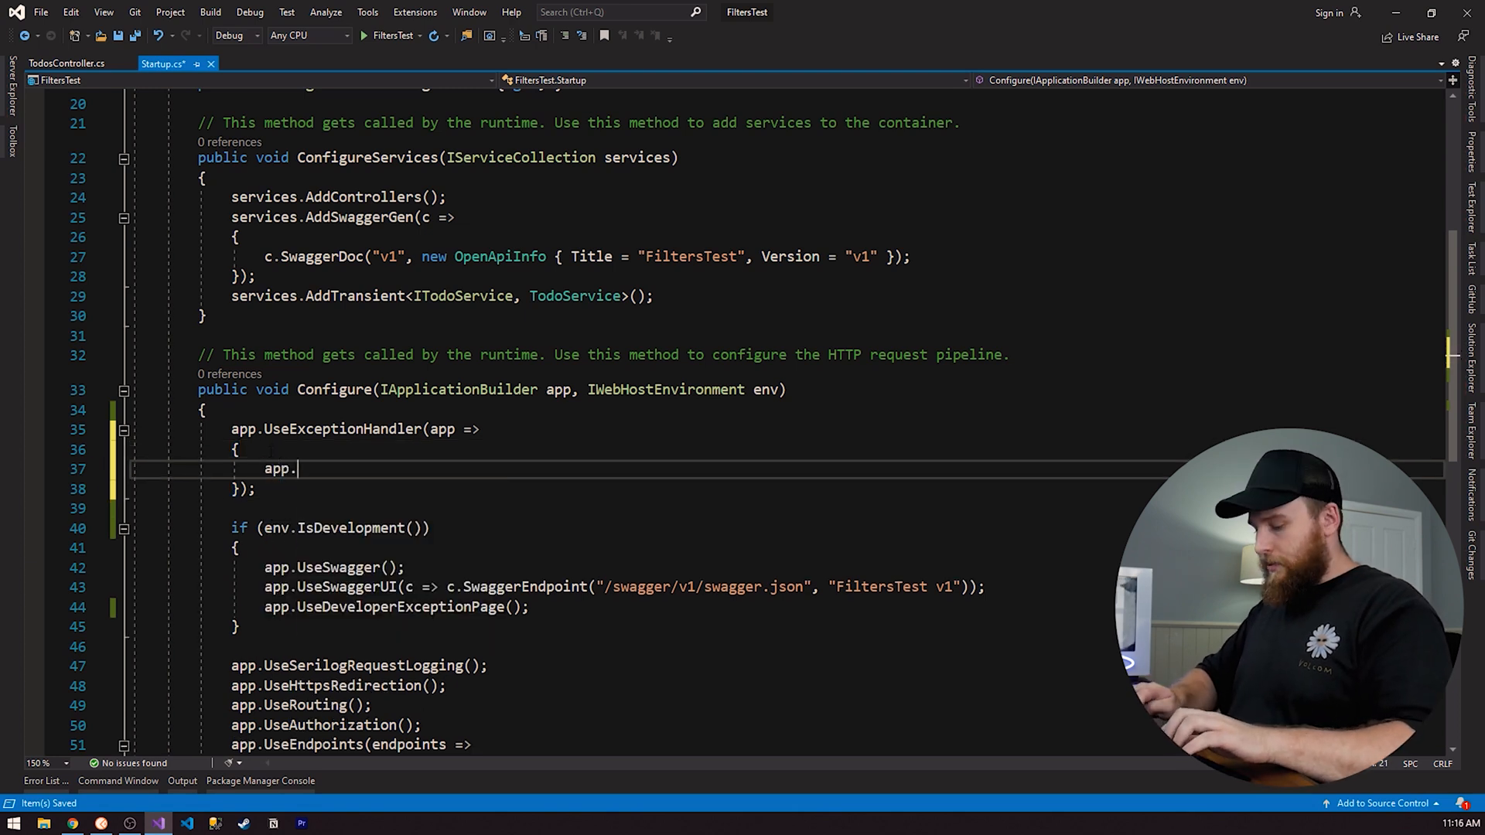
pyautogui.write('Run()')
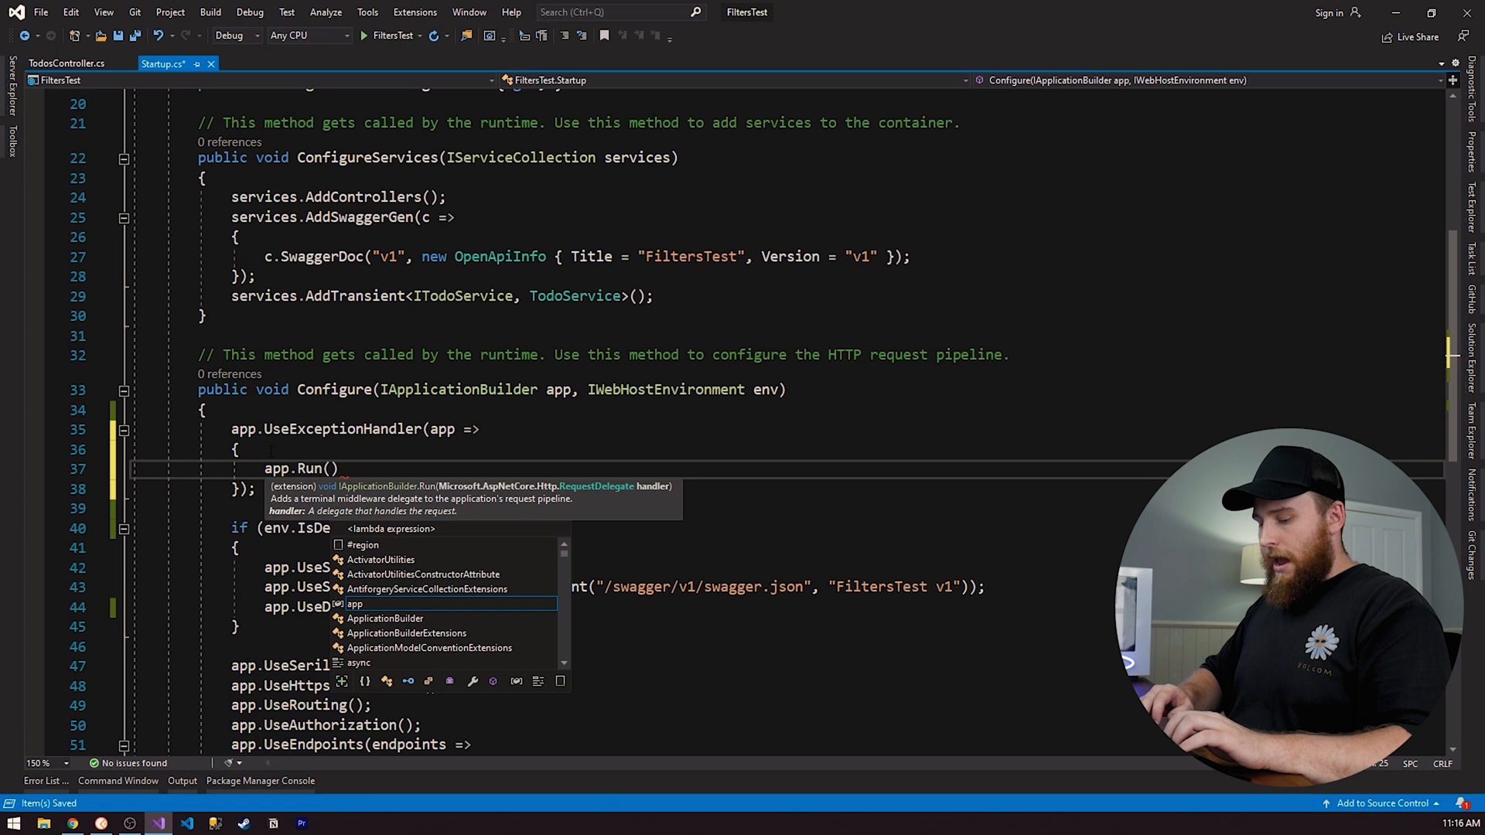
pyautogui.write('context =>')
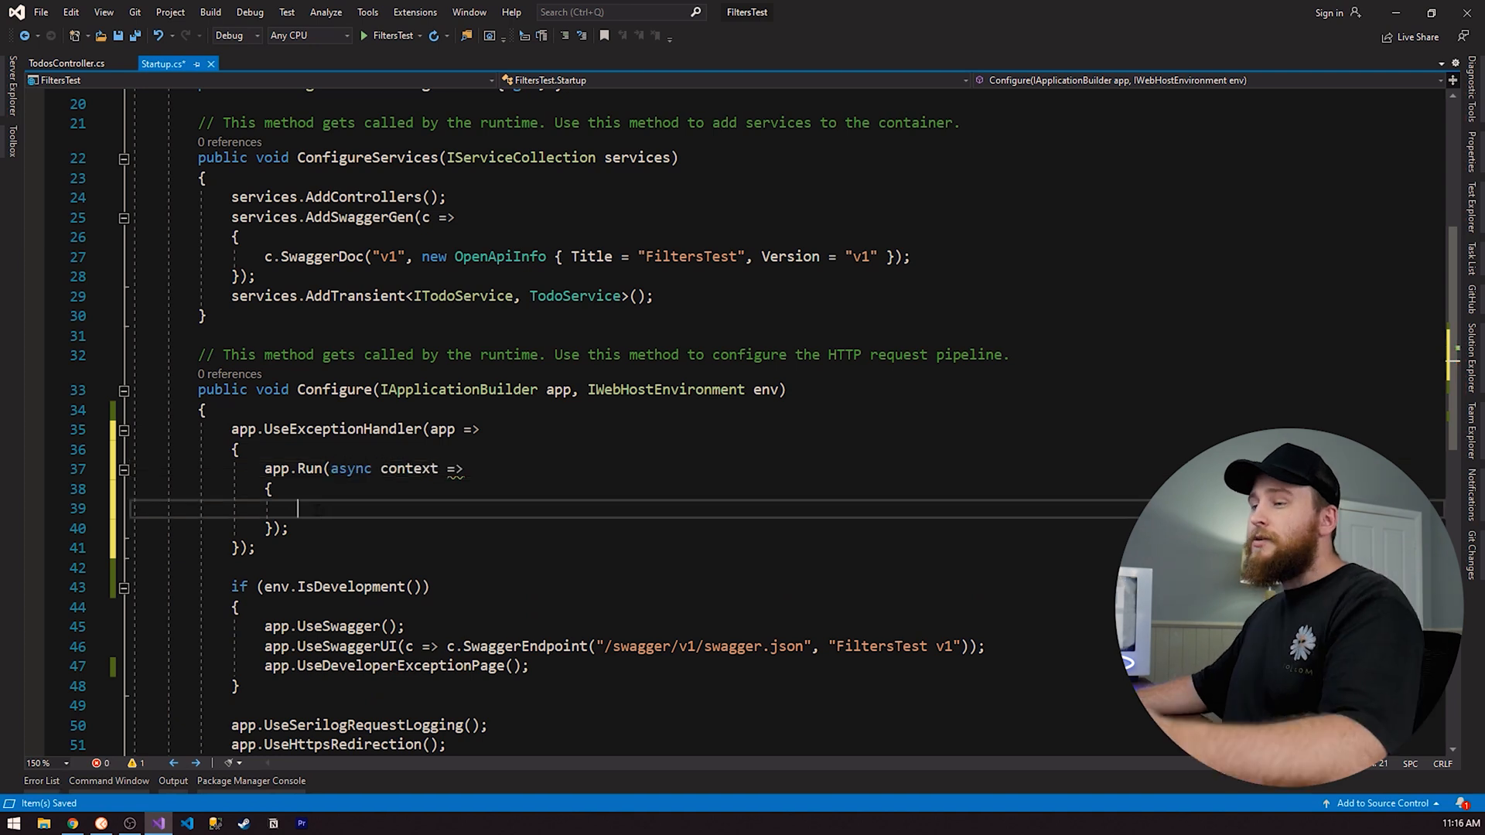
pyautogui.write('//')
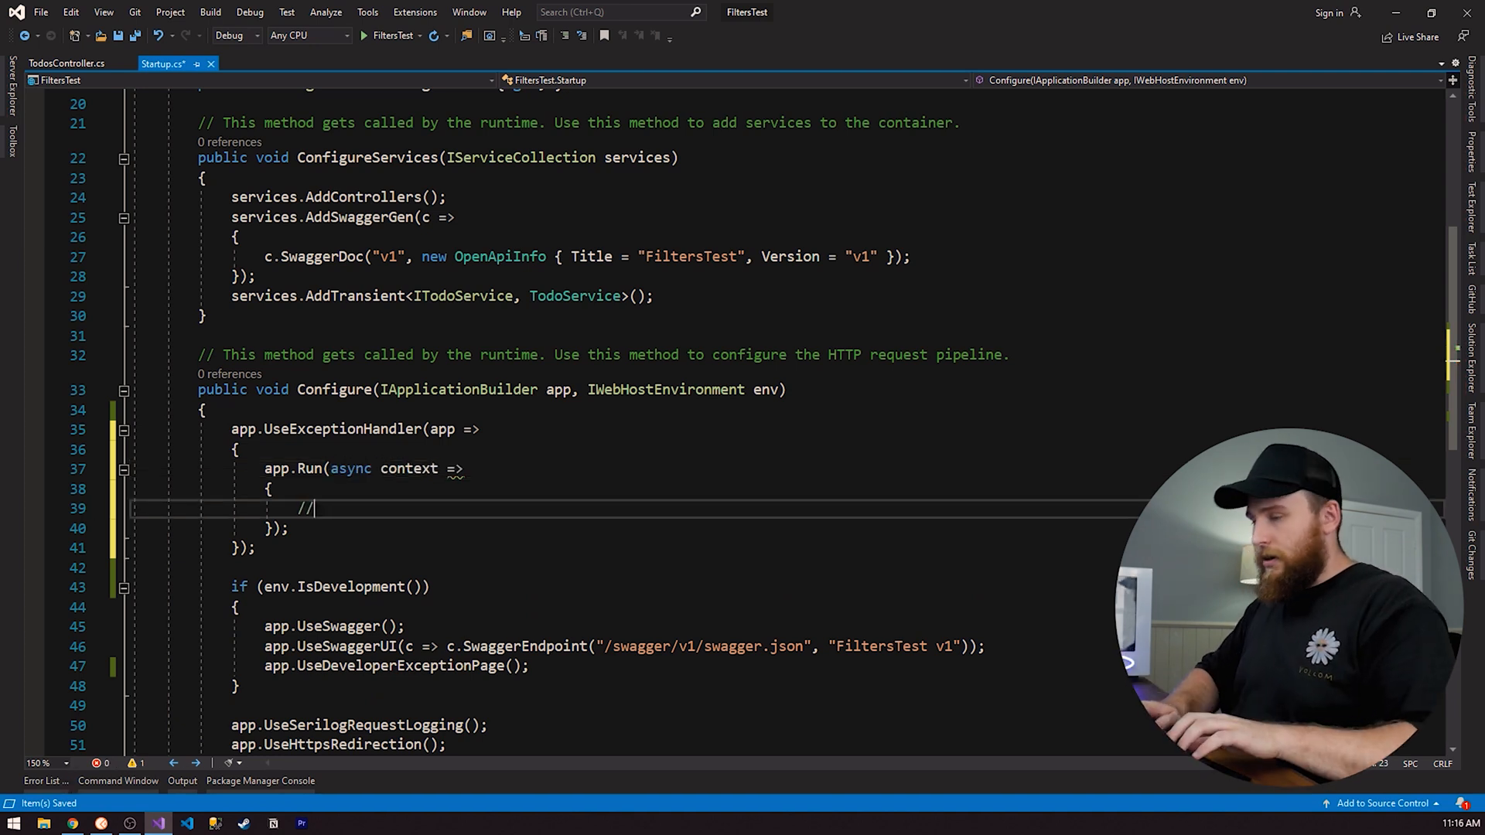
pyautogui.write('Handle')
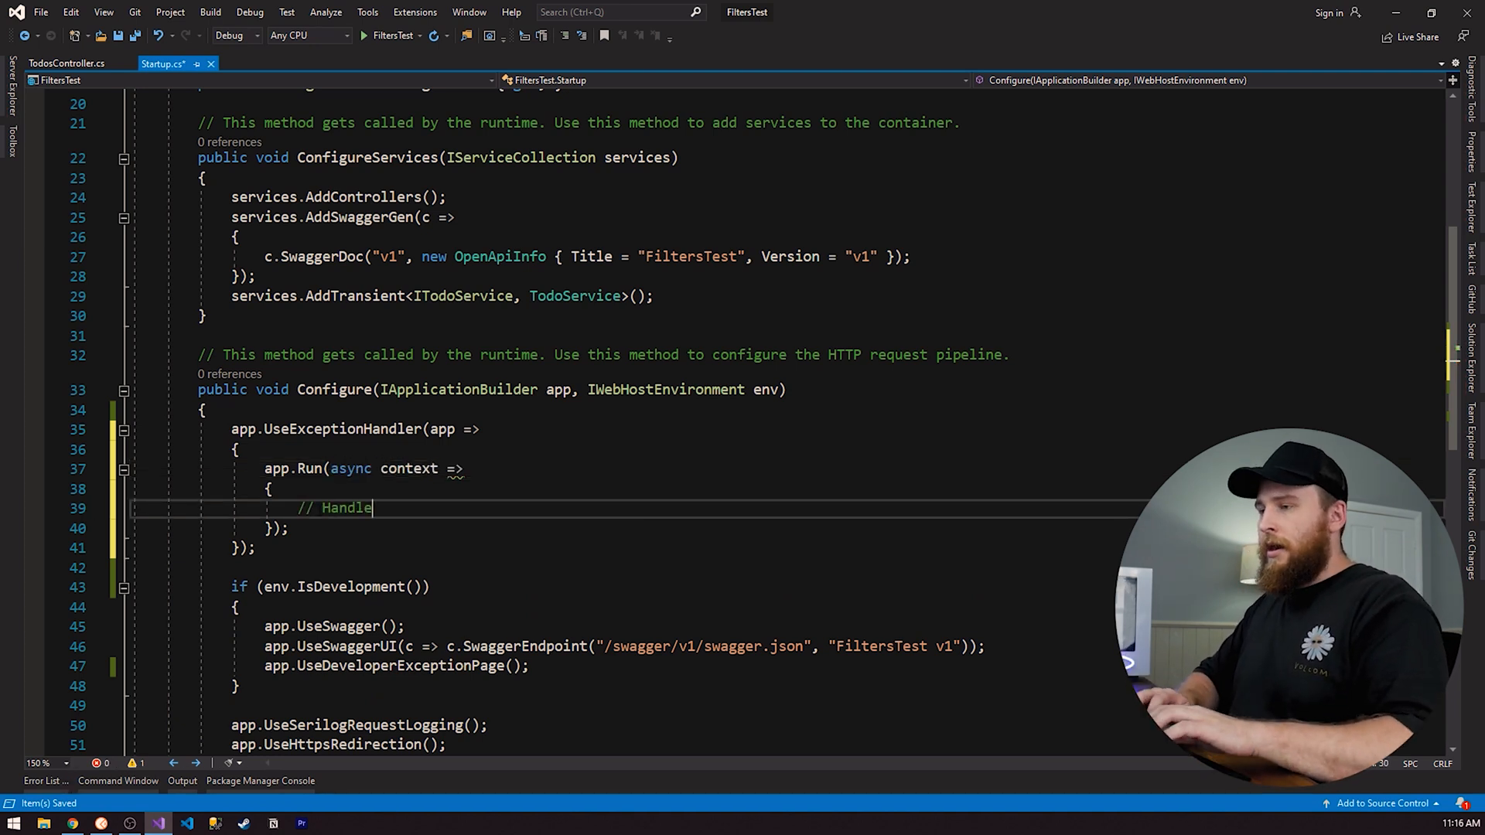
pyautogui.write('exceptions here')
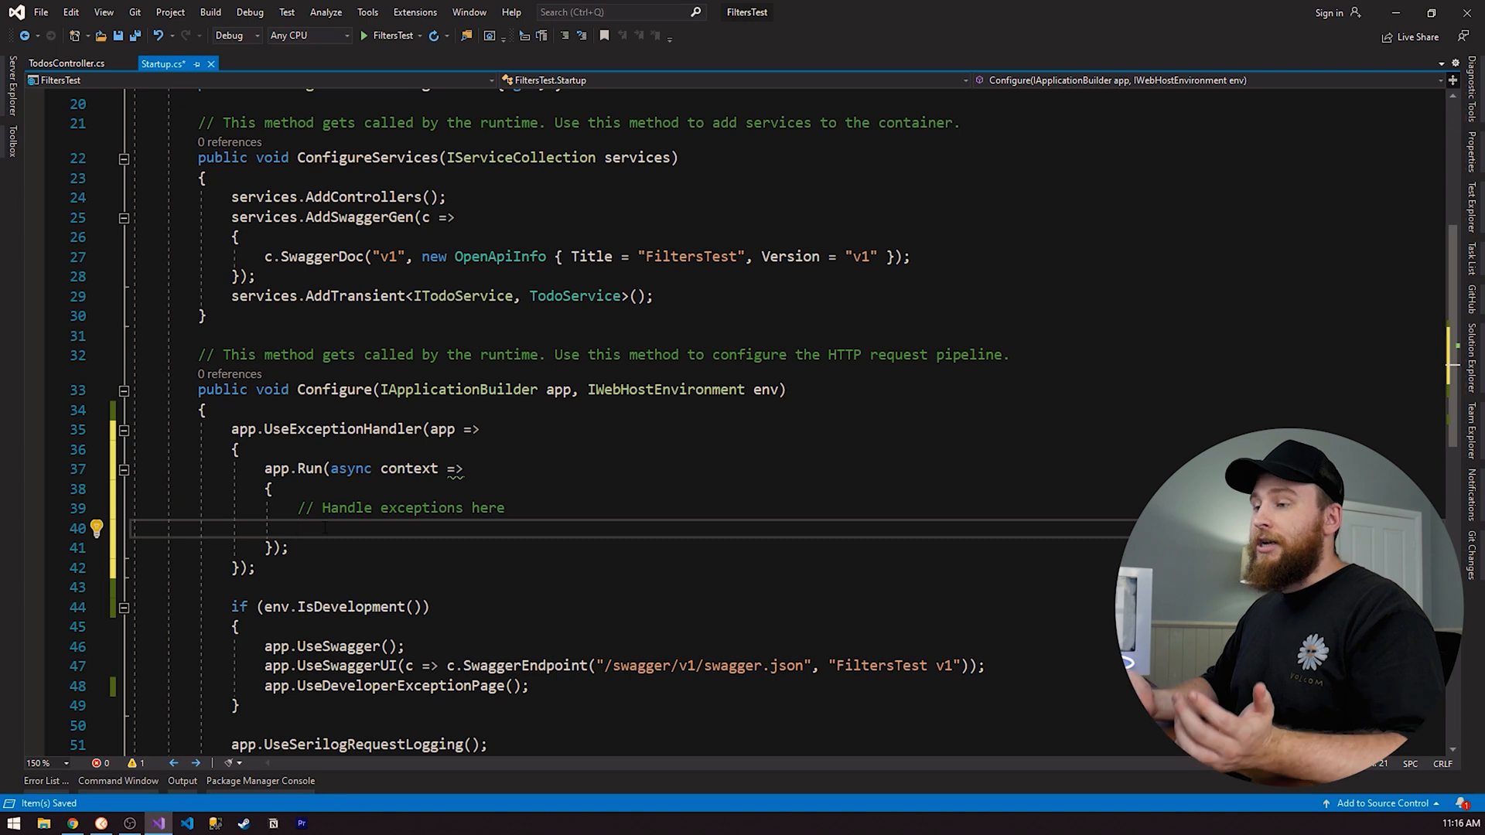
# Await context.Response.WriteAsJsonAsync inside the app.Run lambda.
pyautogui.write('await')
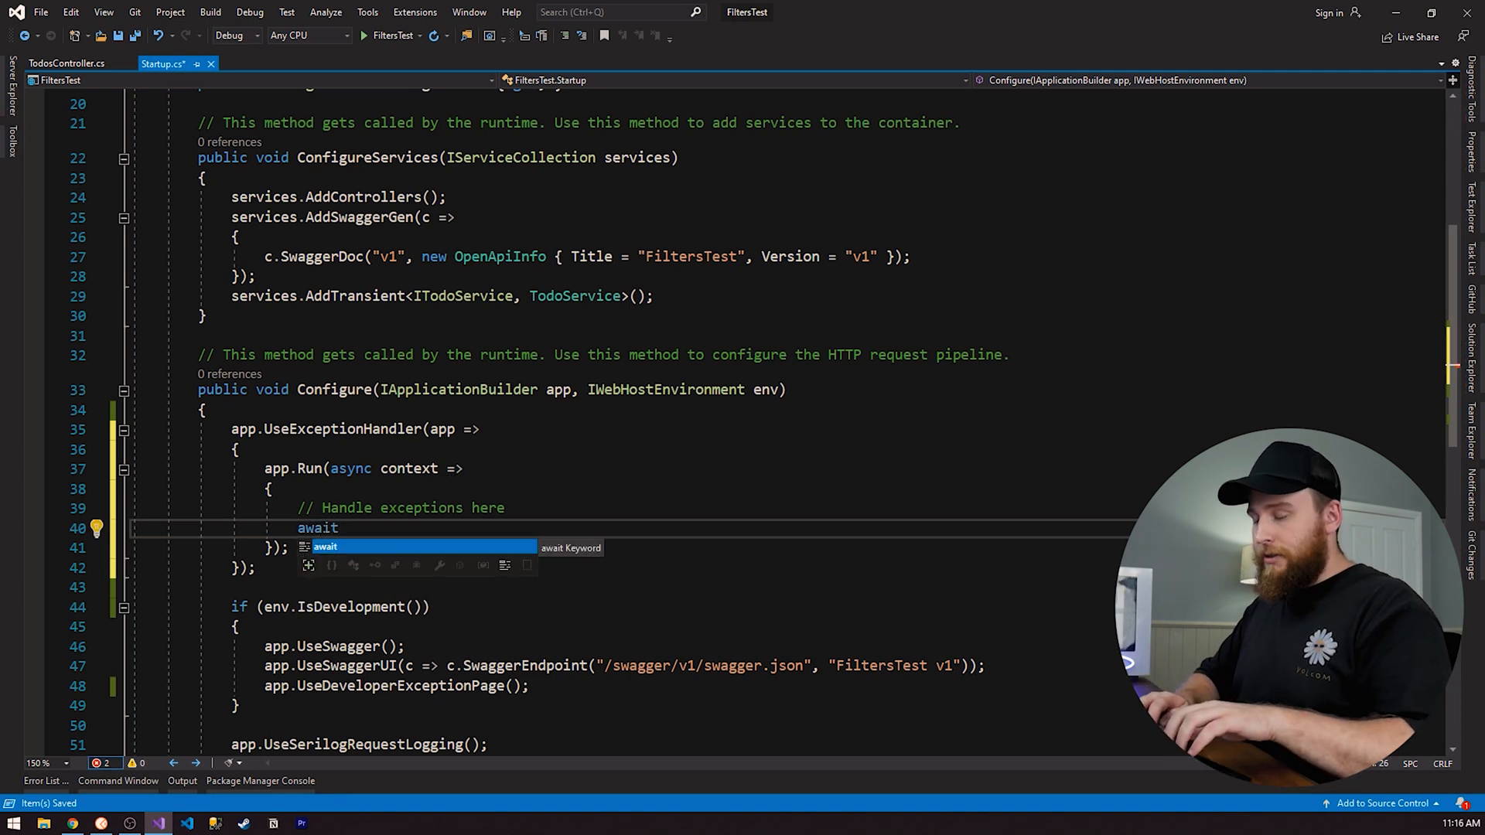
pyautogui.write('context.')
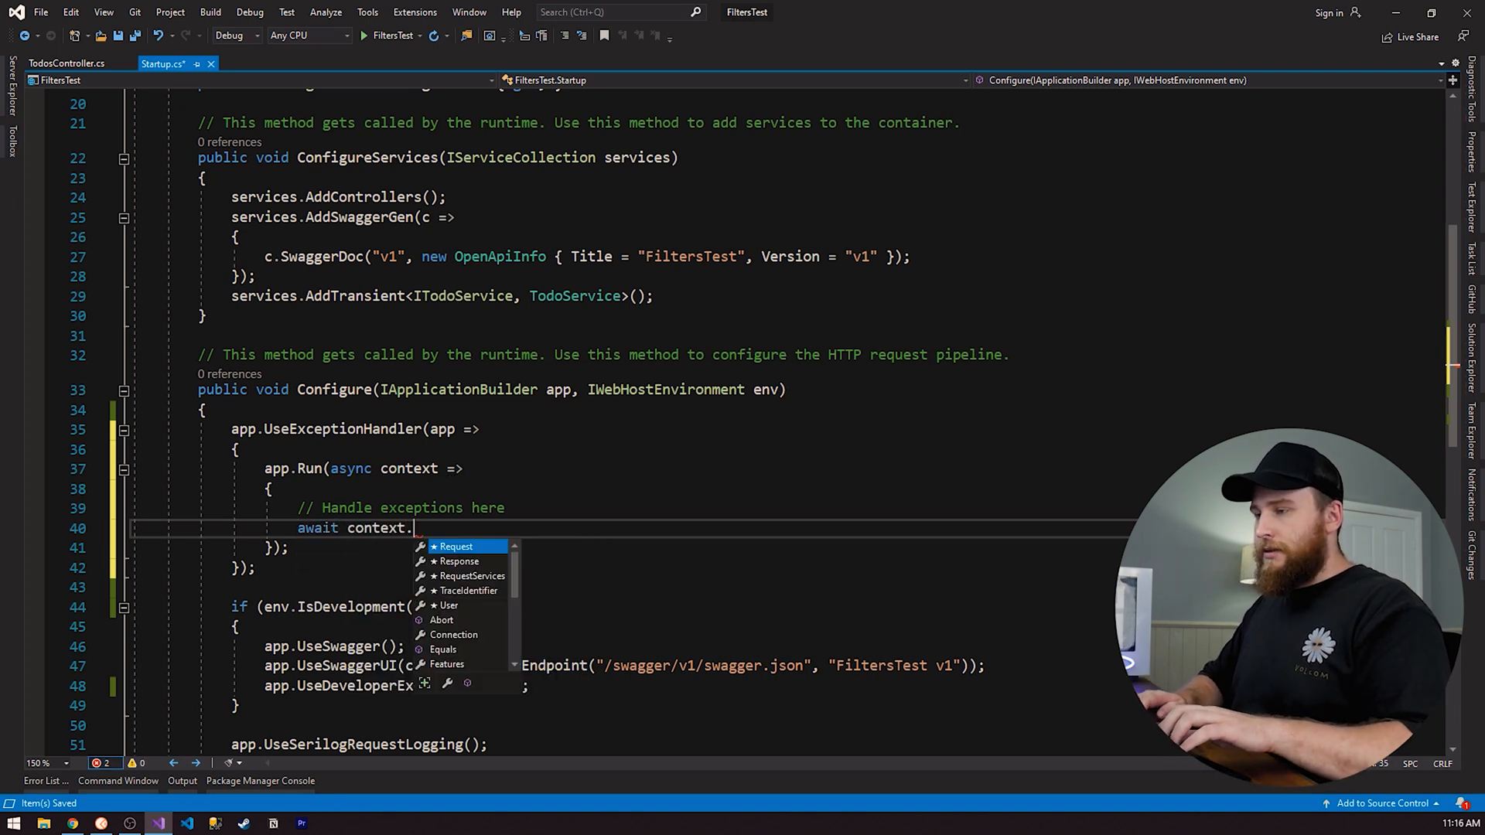
pyautogui.write('Response.Wr')
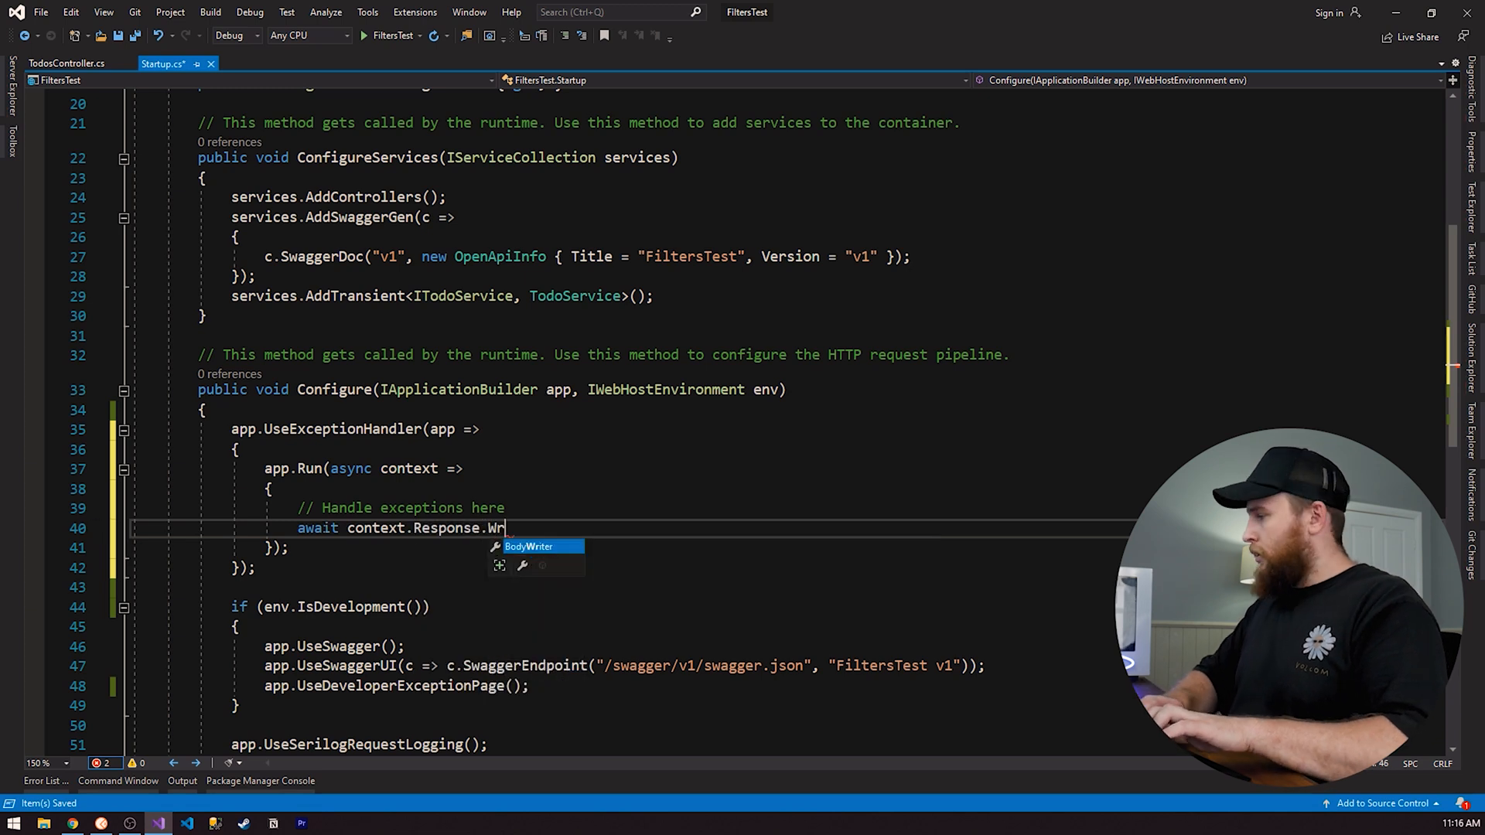
pyautogui.write('iteAsJson')
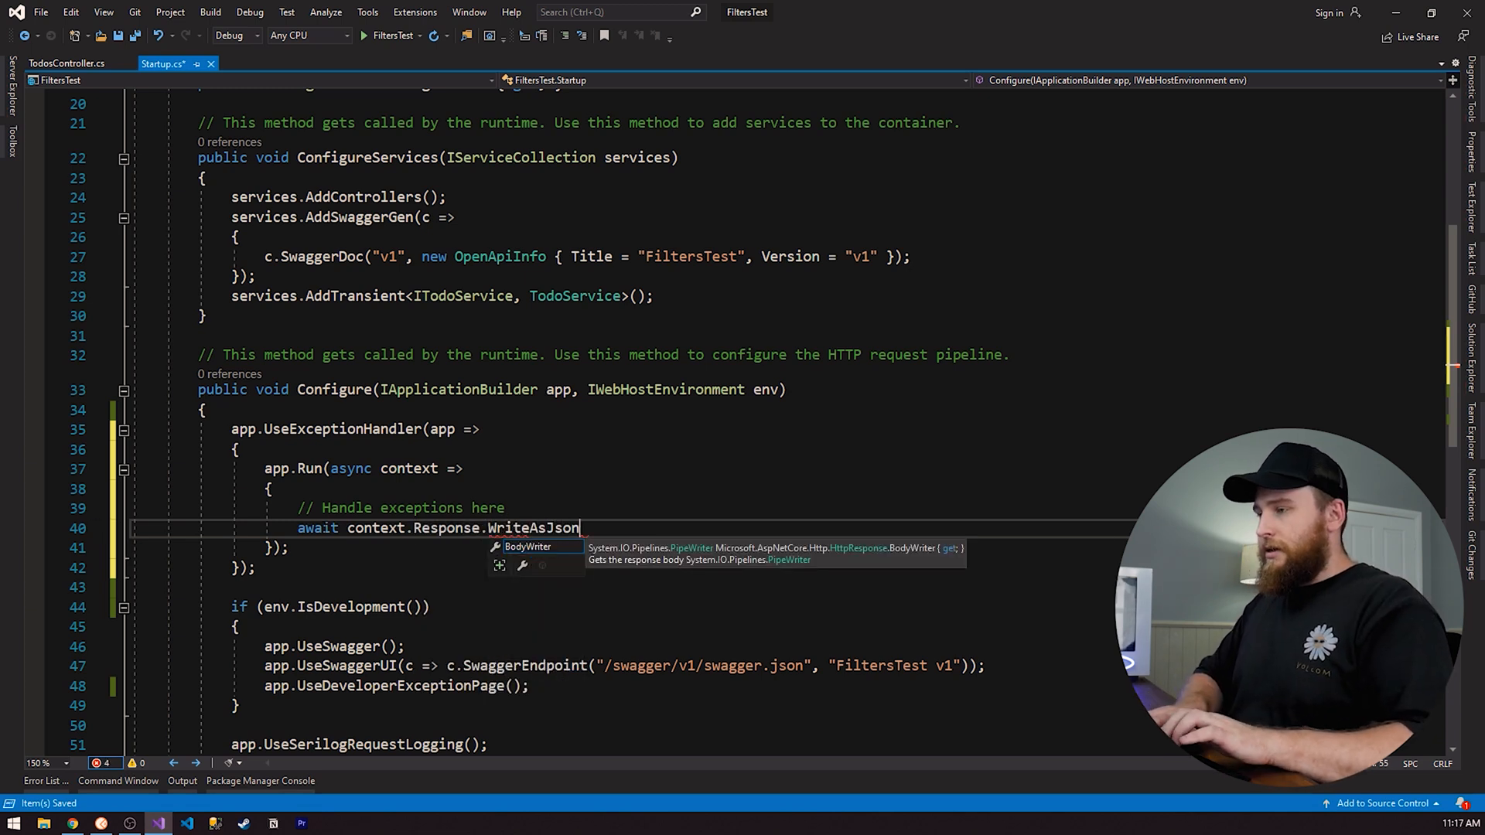
pyautogui.write('Async')
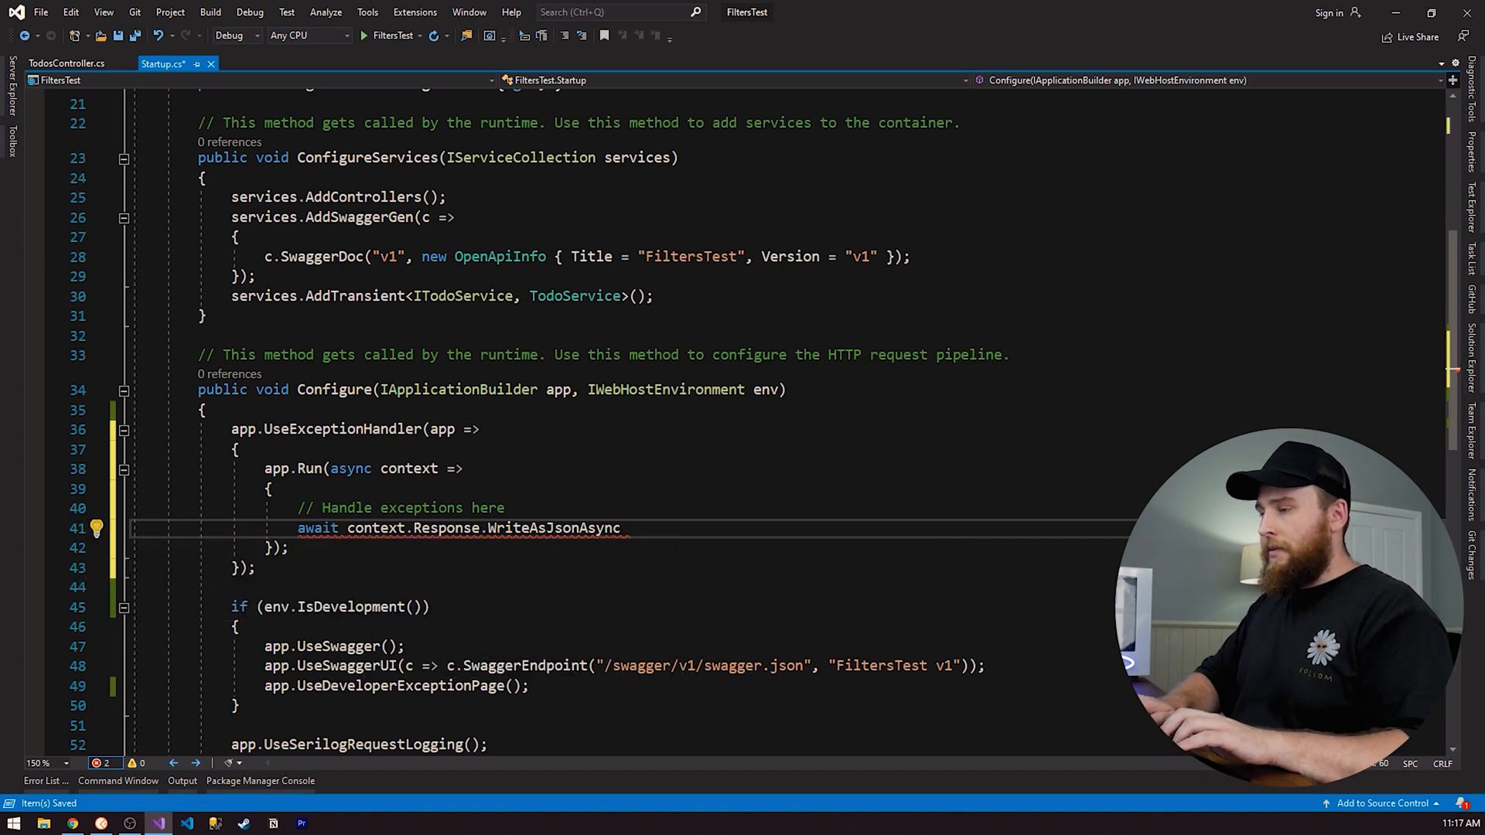
# Pass an anonymous object with Error = "Sorry something went wrong" to WriteAsJsonAsync.
pyautogui.write('(new {  })')
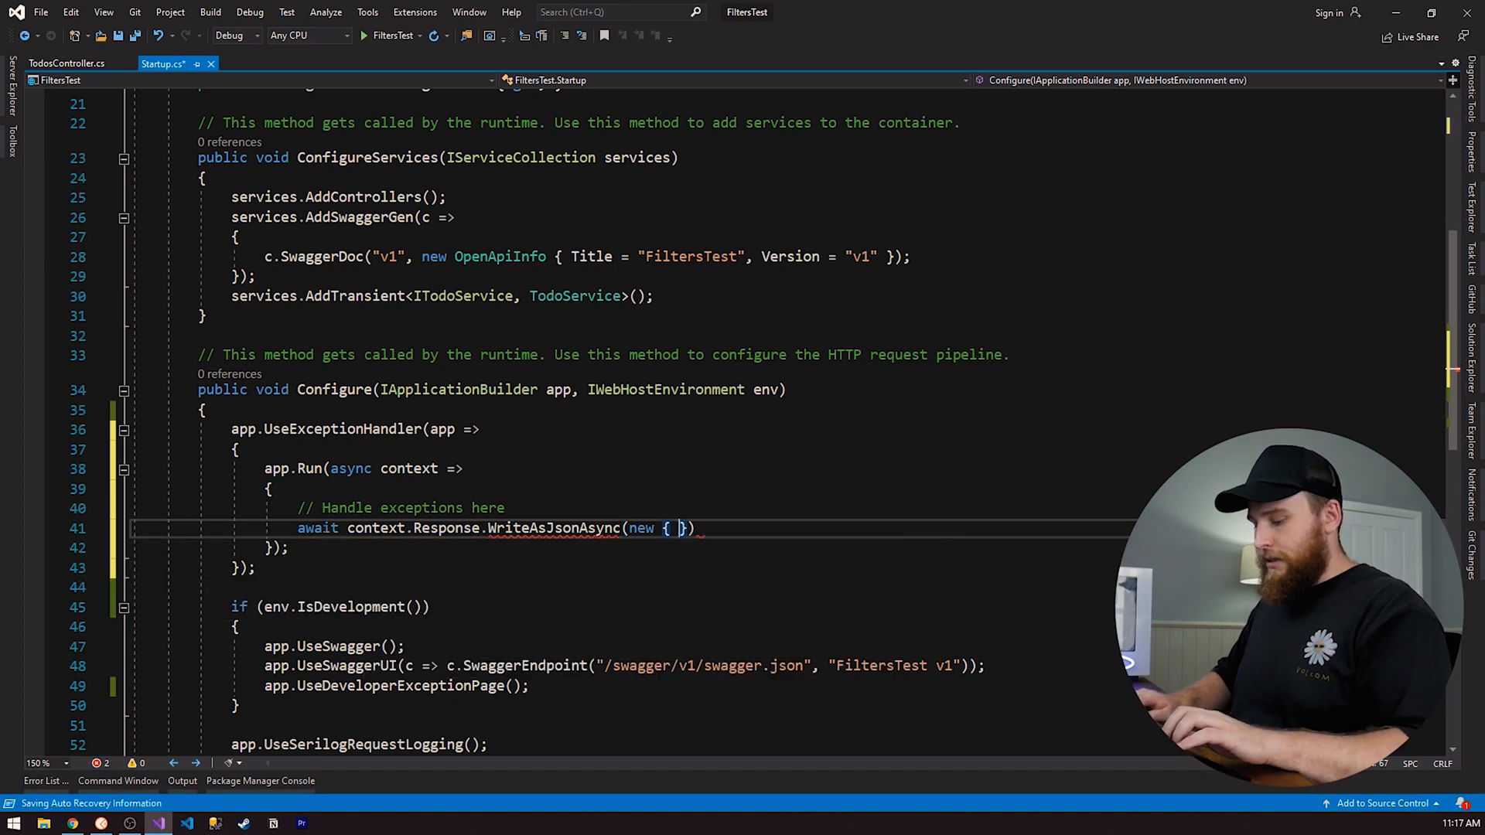
pyautogui.write('Error')
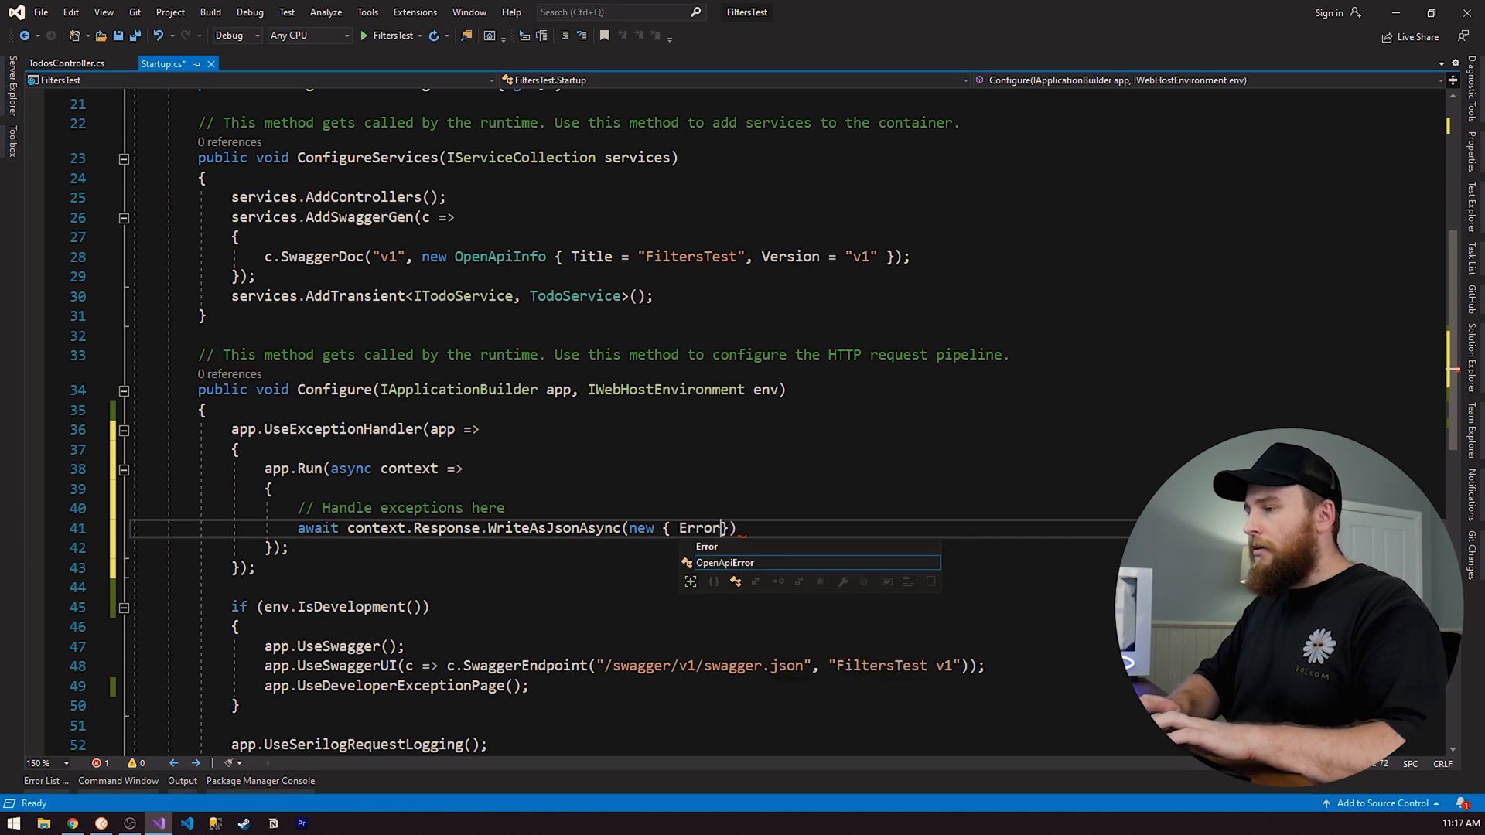
pyautogui.write('= ""')
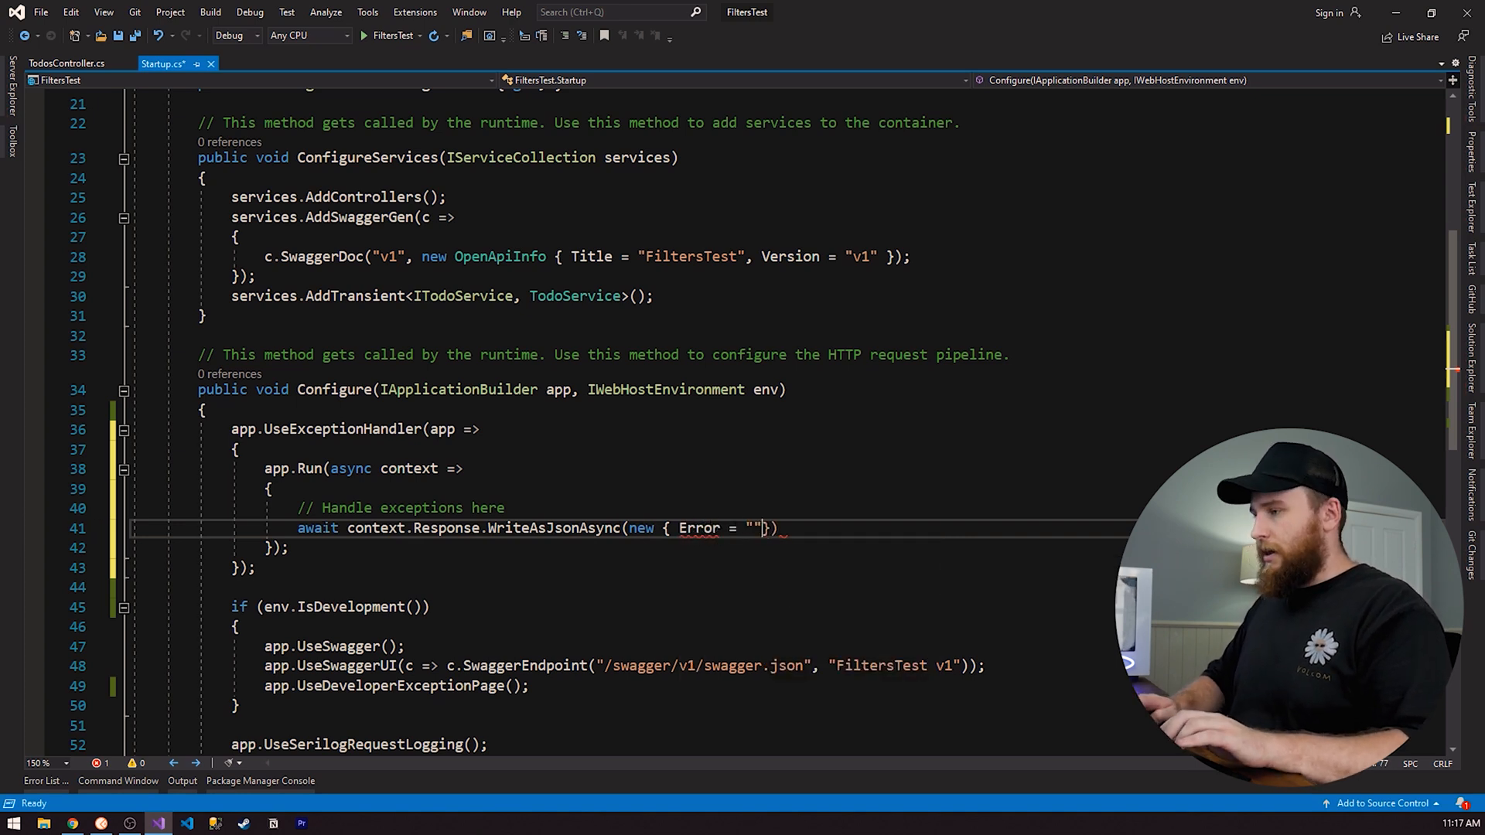
pyautogui.write('Sorry something')
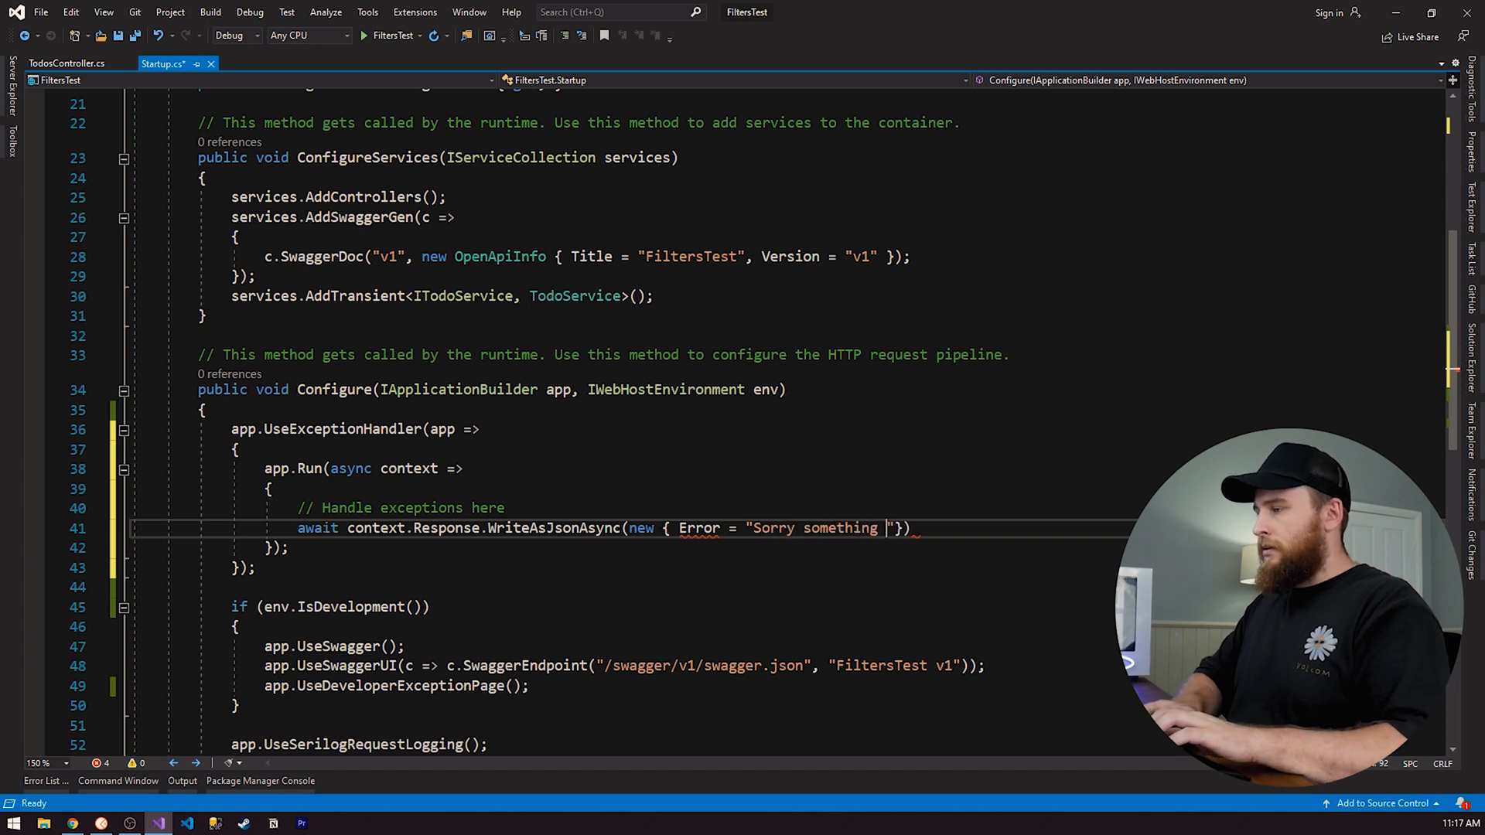
pyautogui.write('went wrong')
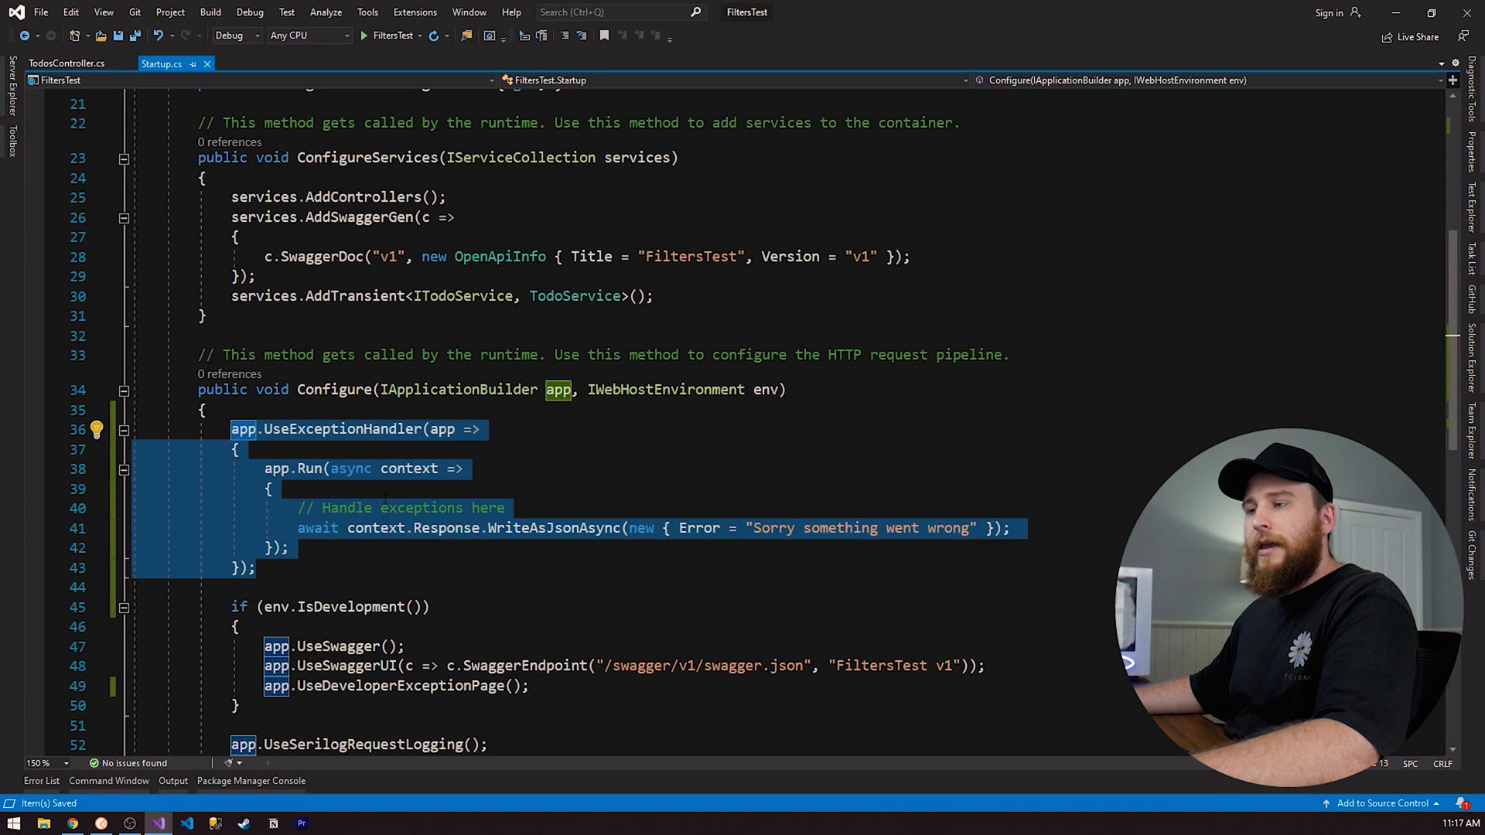
pyautogui.moveTo(559, 546)
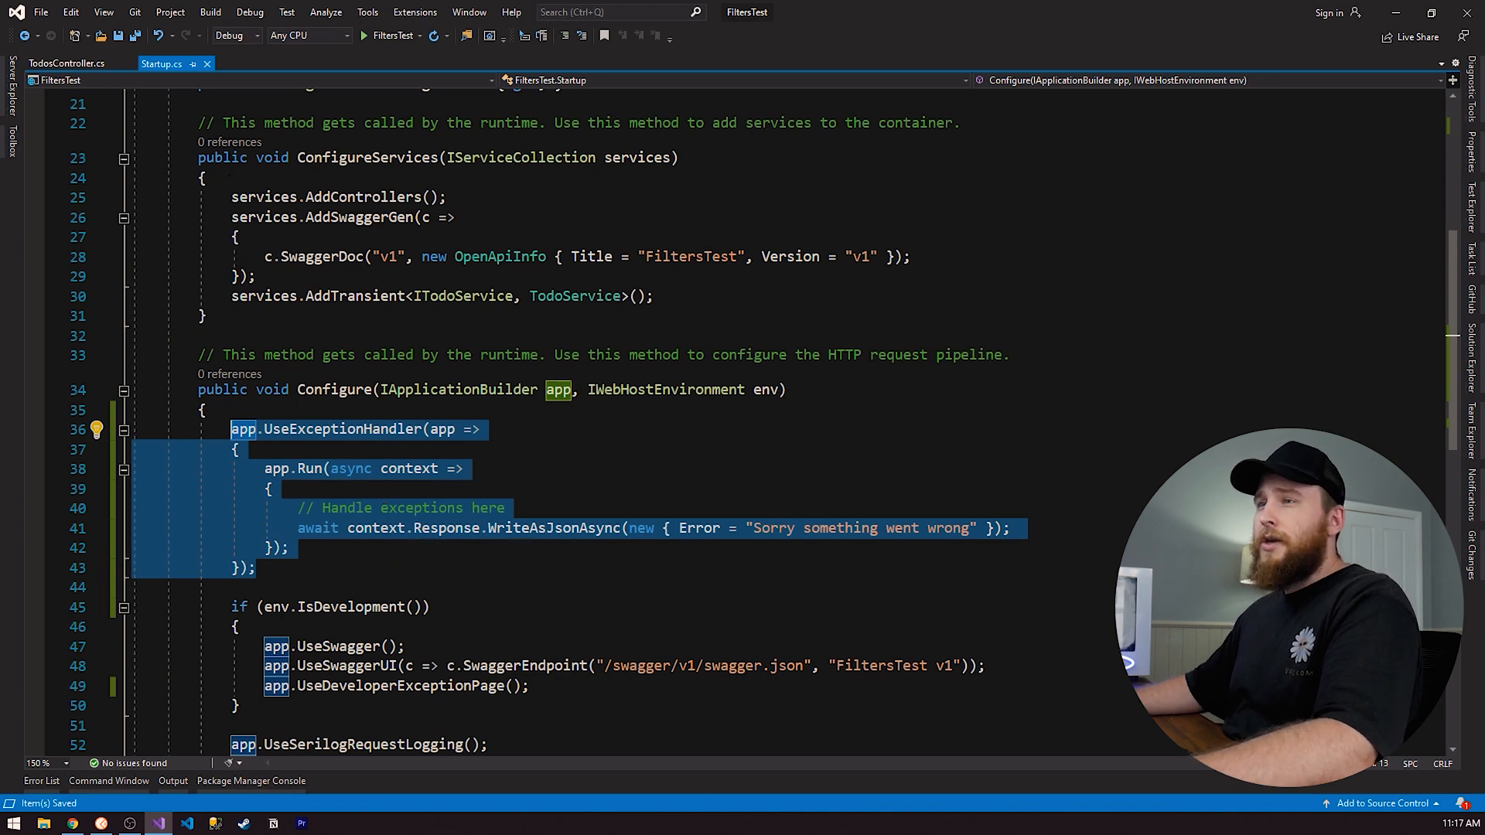
# Strip try/catch, logging and notification code from TodosController, comparing with the Startup handler.
pyautogui.click(67, 63)
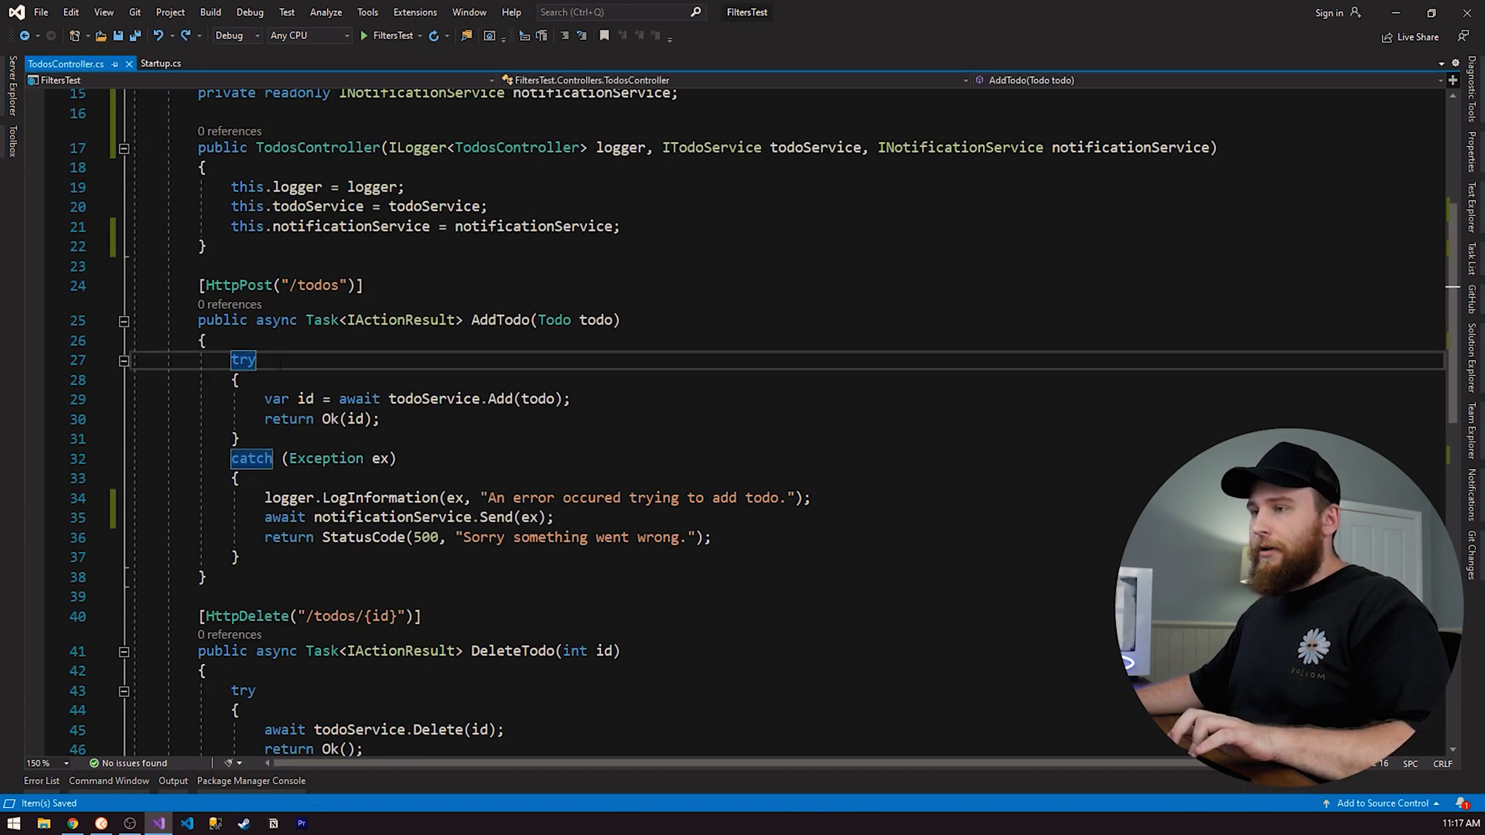
pyautogui.click(161, 64)
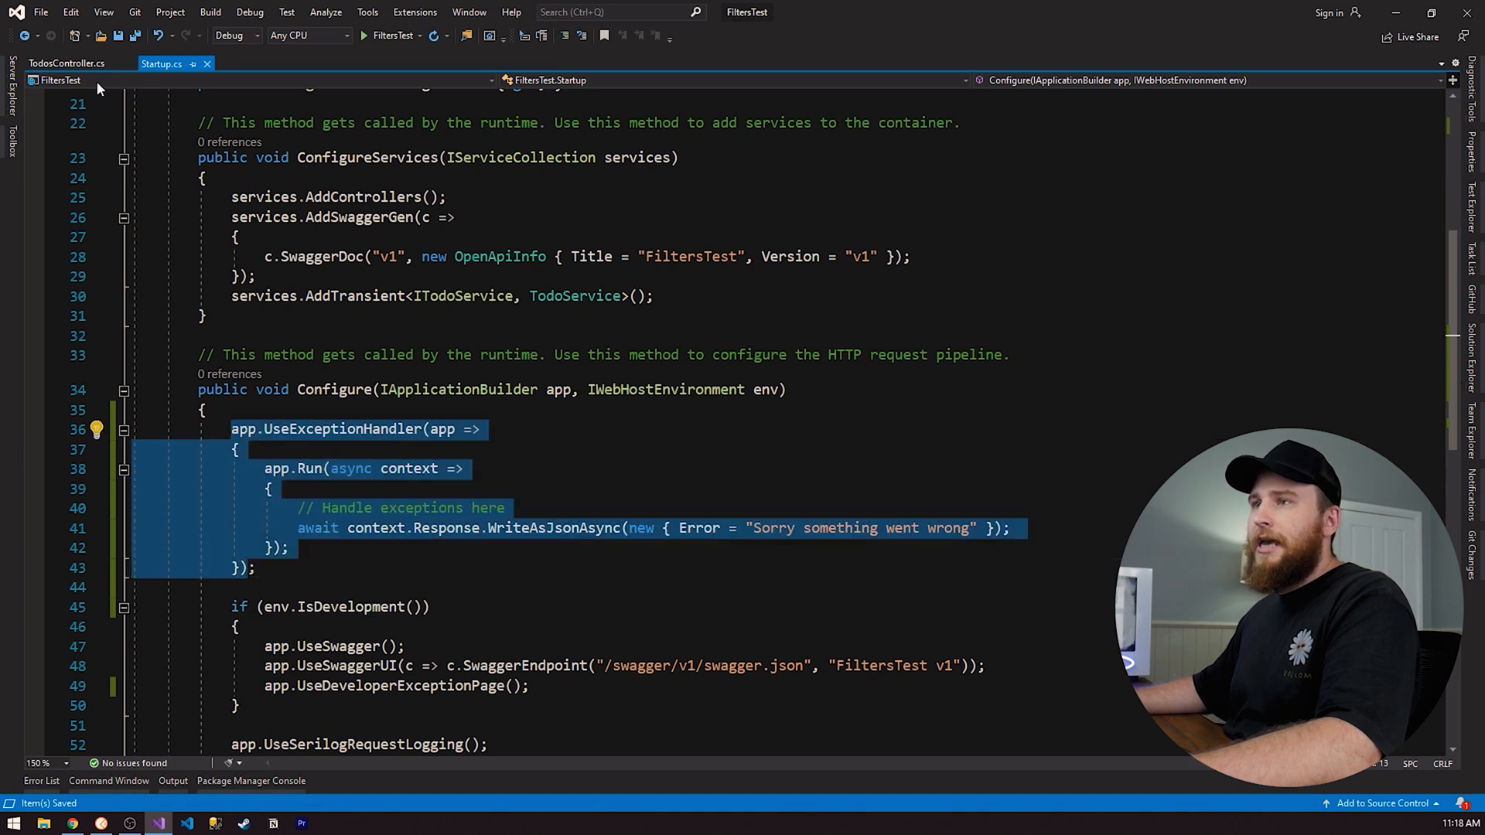
pyautogui.click(65, 64)
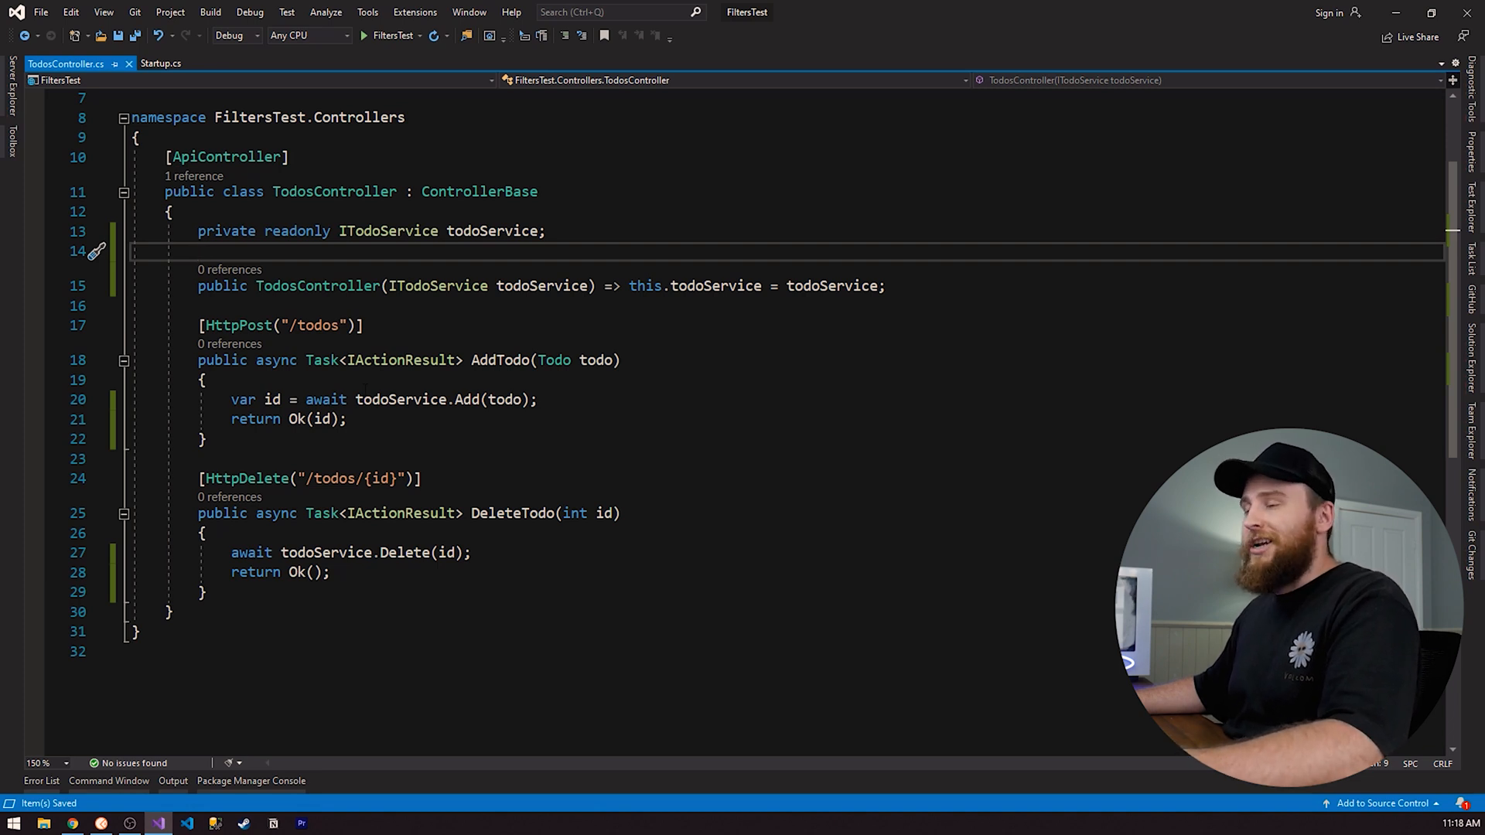
pyautogui.click(161, 63)
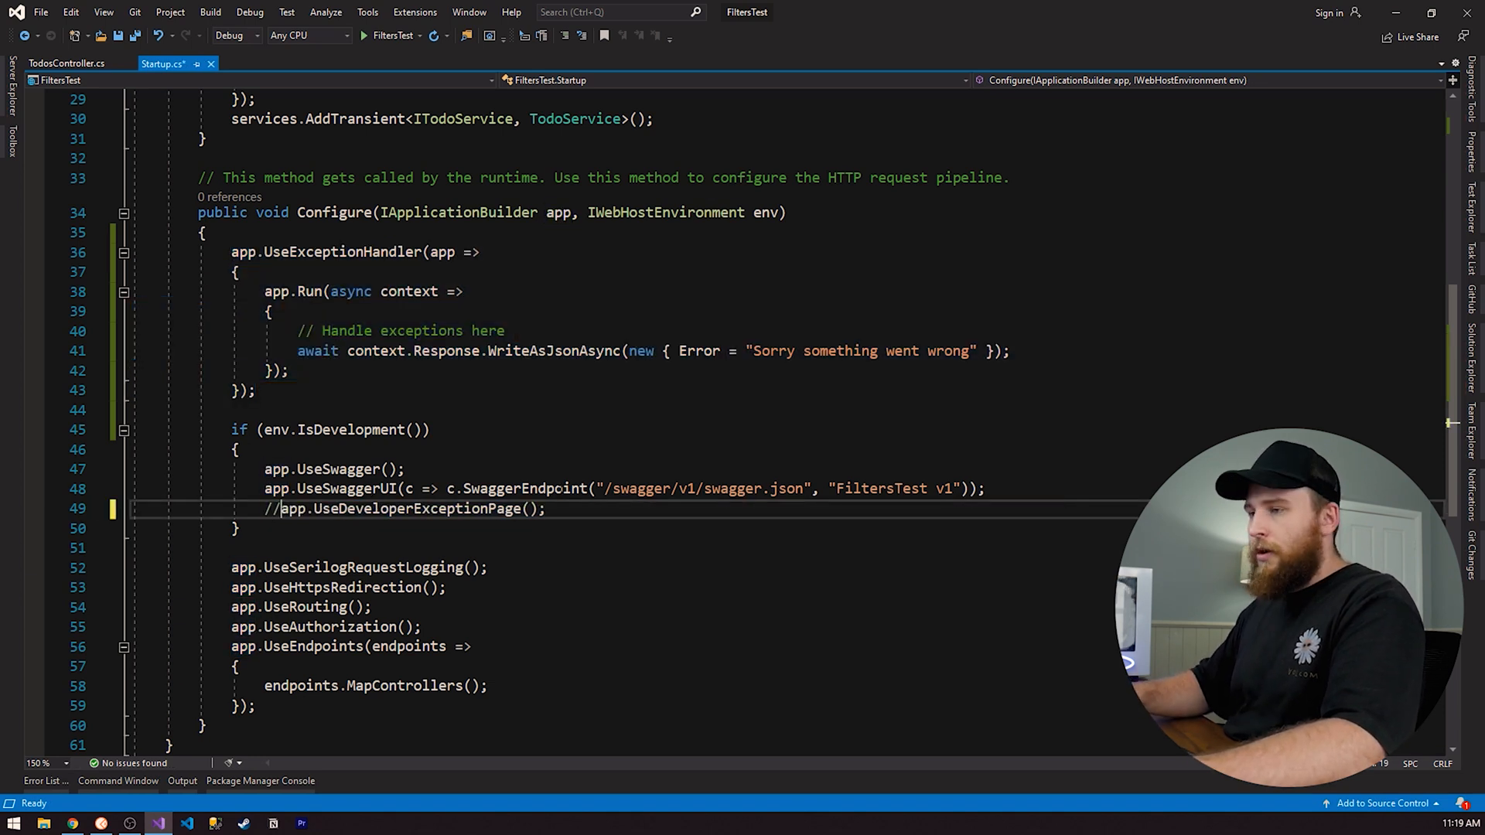
# Return to TodosController after commenting out UseDeveloperExceptionPage in Startup.cs.
pyautogui.click(67, 64)
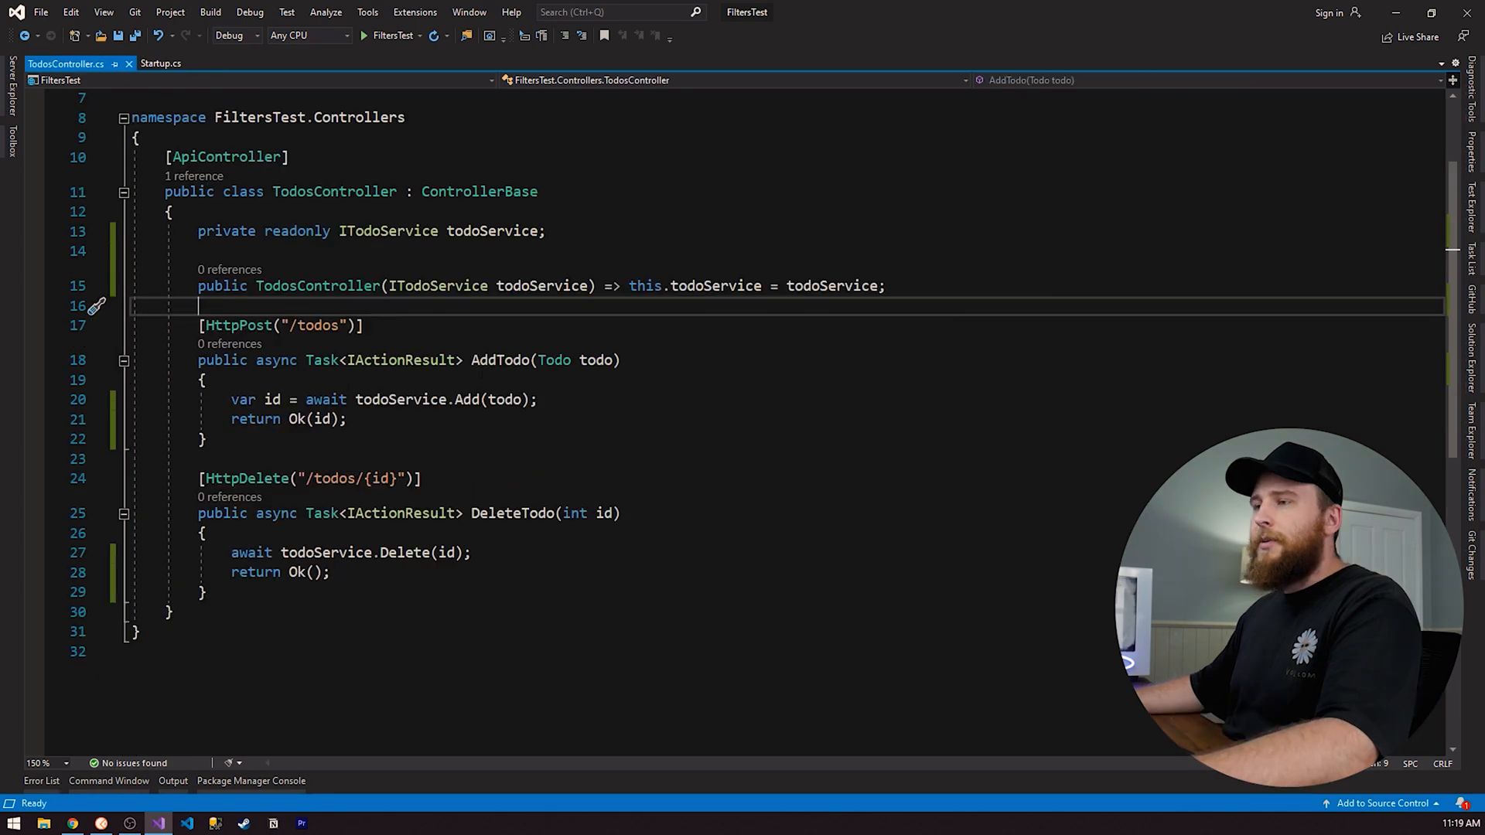
# Write a 'throw new Exception(...)' statement at the top of AddTodo.
pyautogui.write('throw')
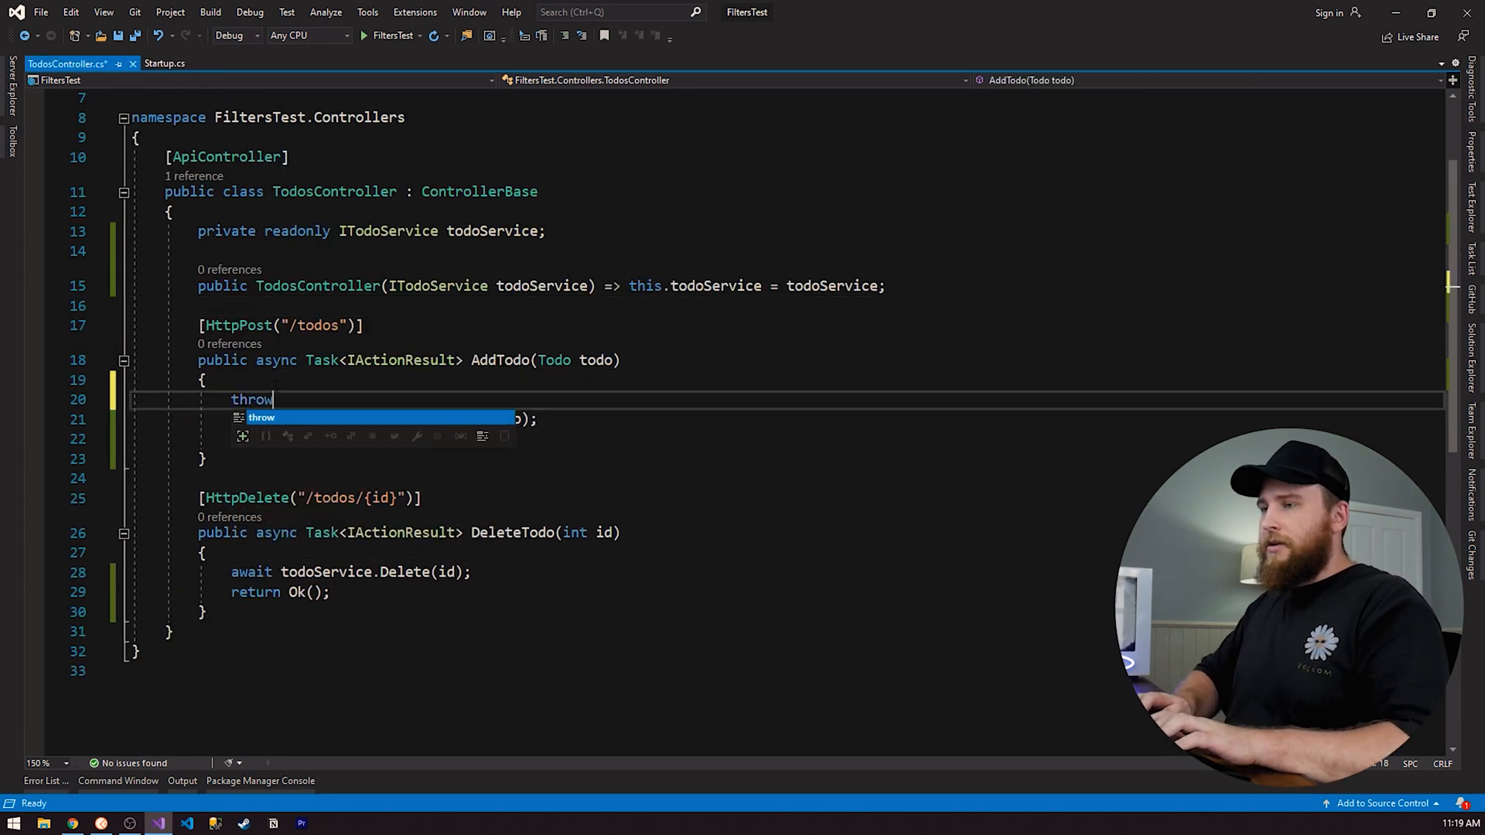
pyautogui.write('new')
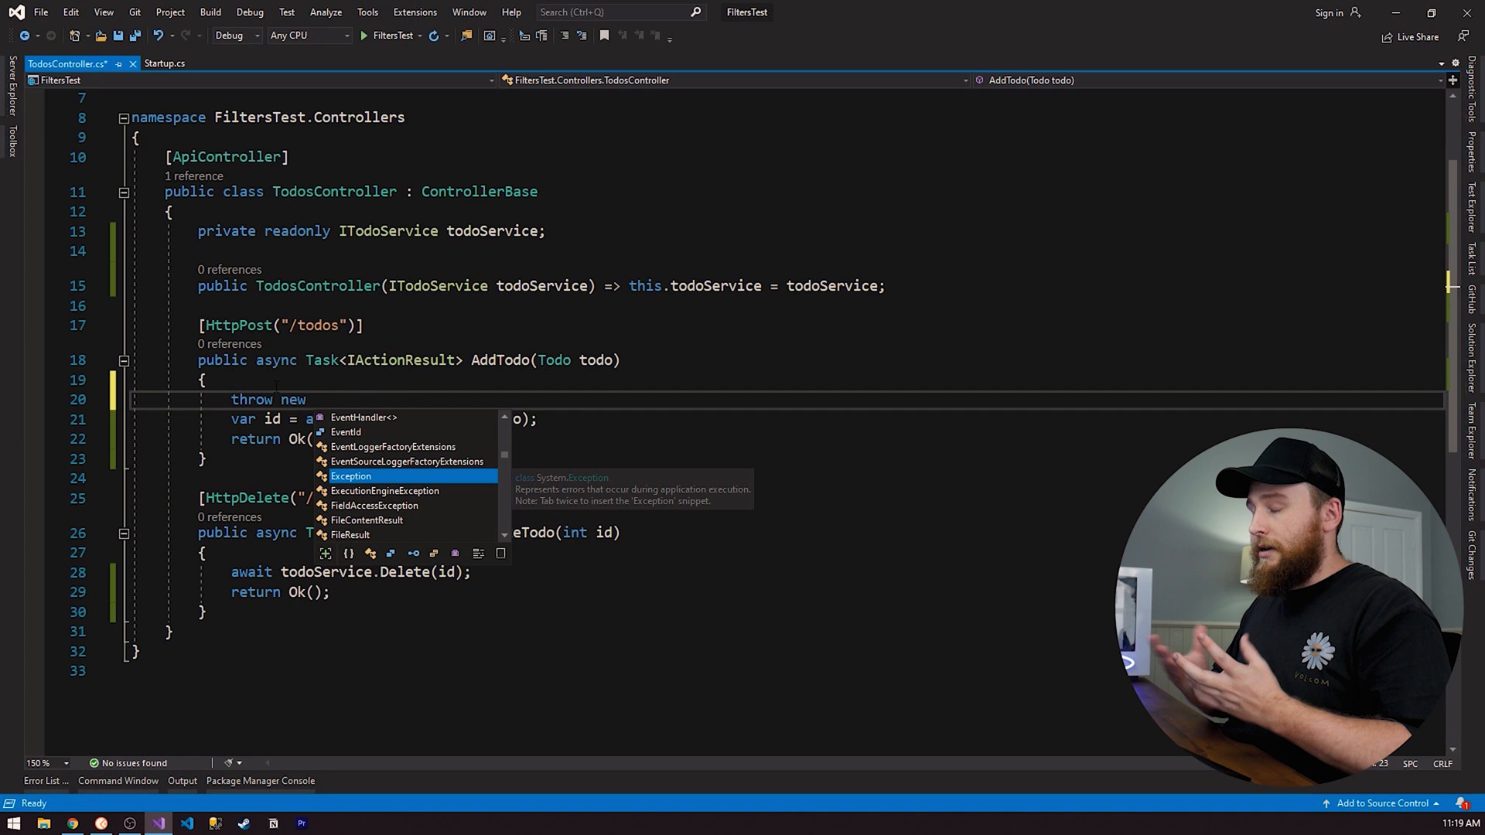
pyautogui.write('Exception(')
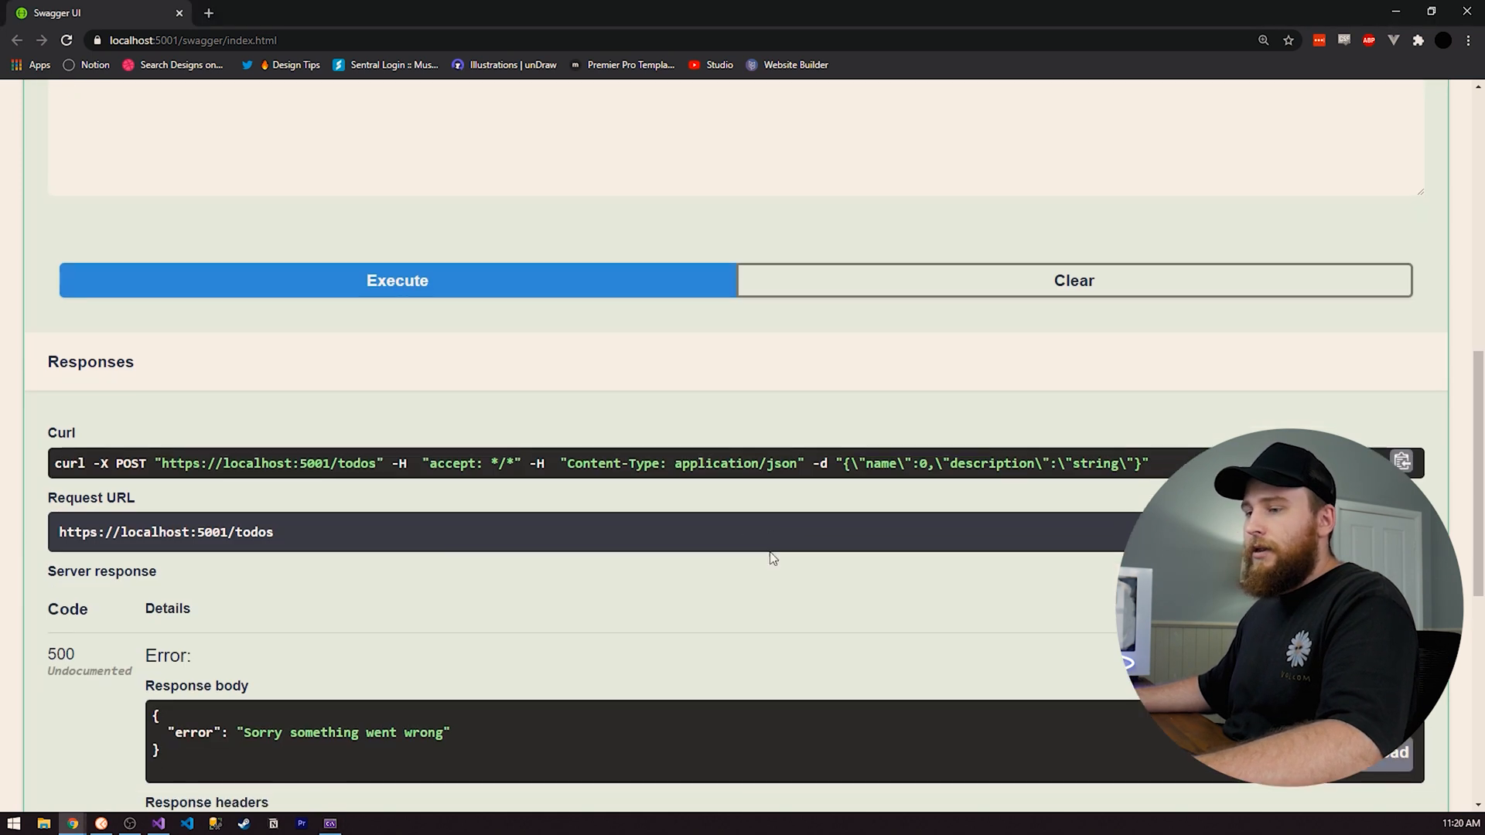
# Scroll to the POST /todos 500 response showing 'Sorry something went wrong'.
pyautogui.scroll(-3)
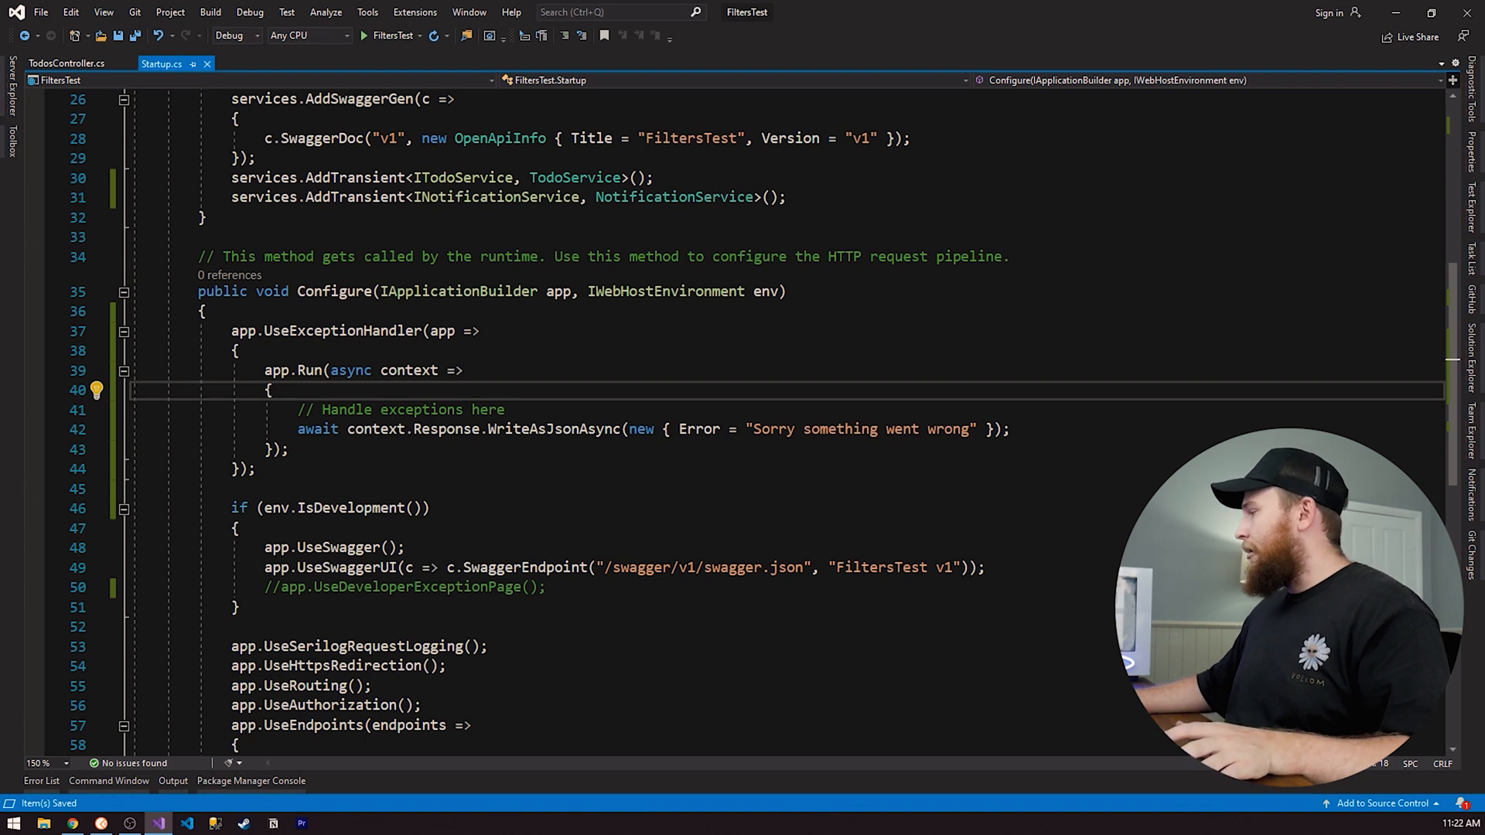
# Get the exception via context.Features.Get<IExceptionHandlerPathFeature>().Error and select the feature type name.
pyautogui.write('var exception = context.Features.Get<IExceptionHandlerPathFeature>().Error;')
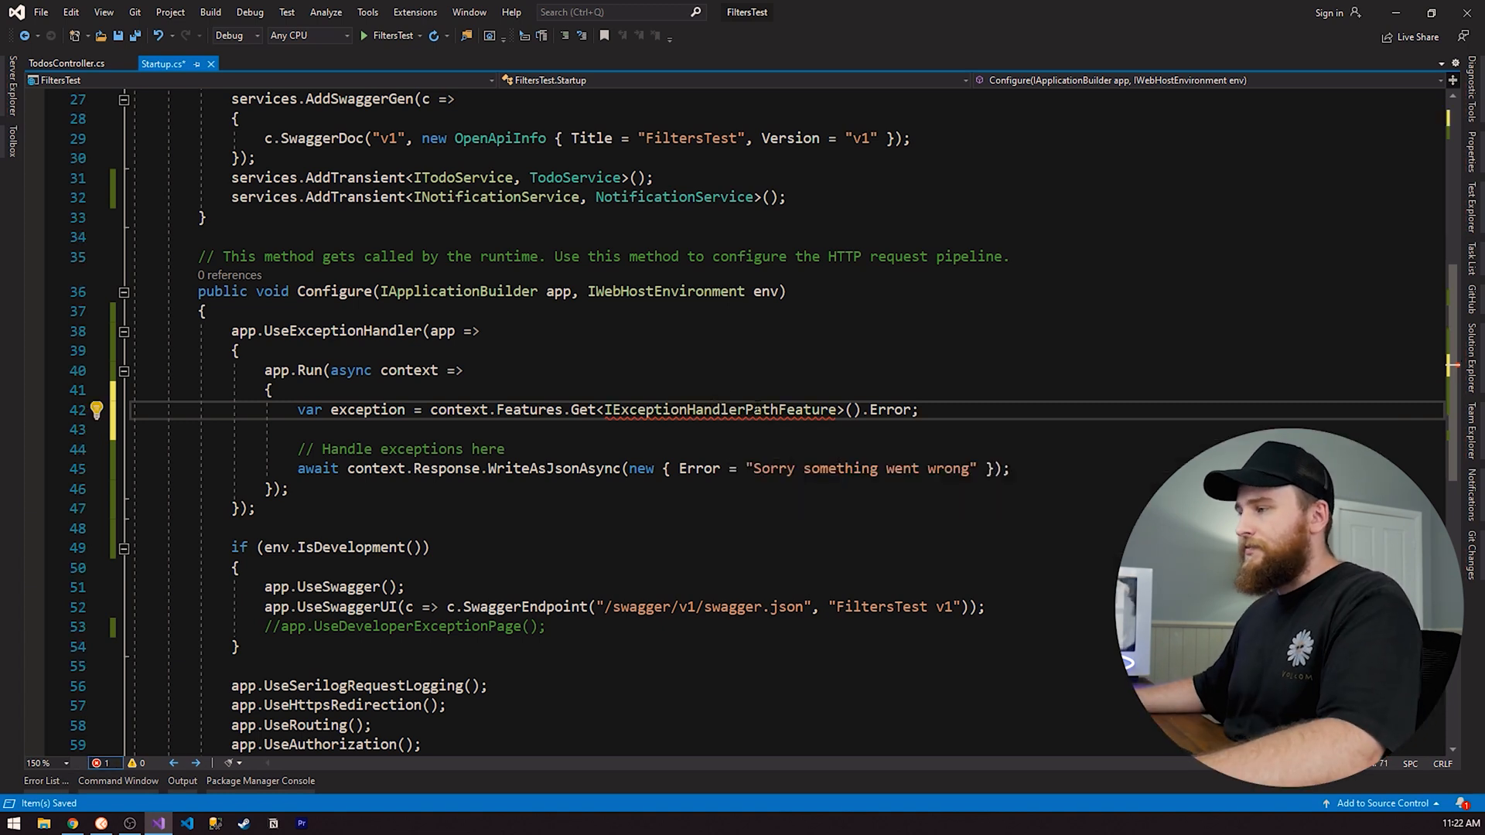
pyautogui.doubleClick(719, 409)
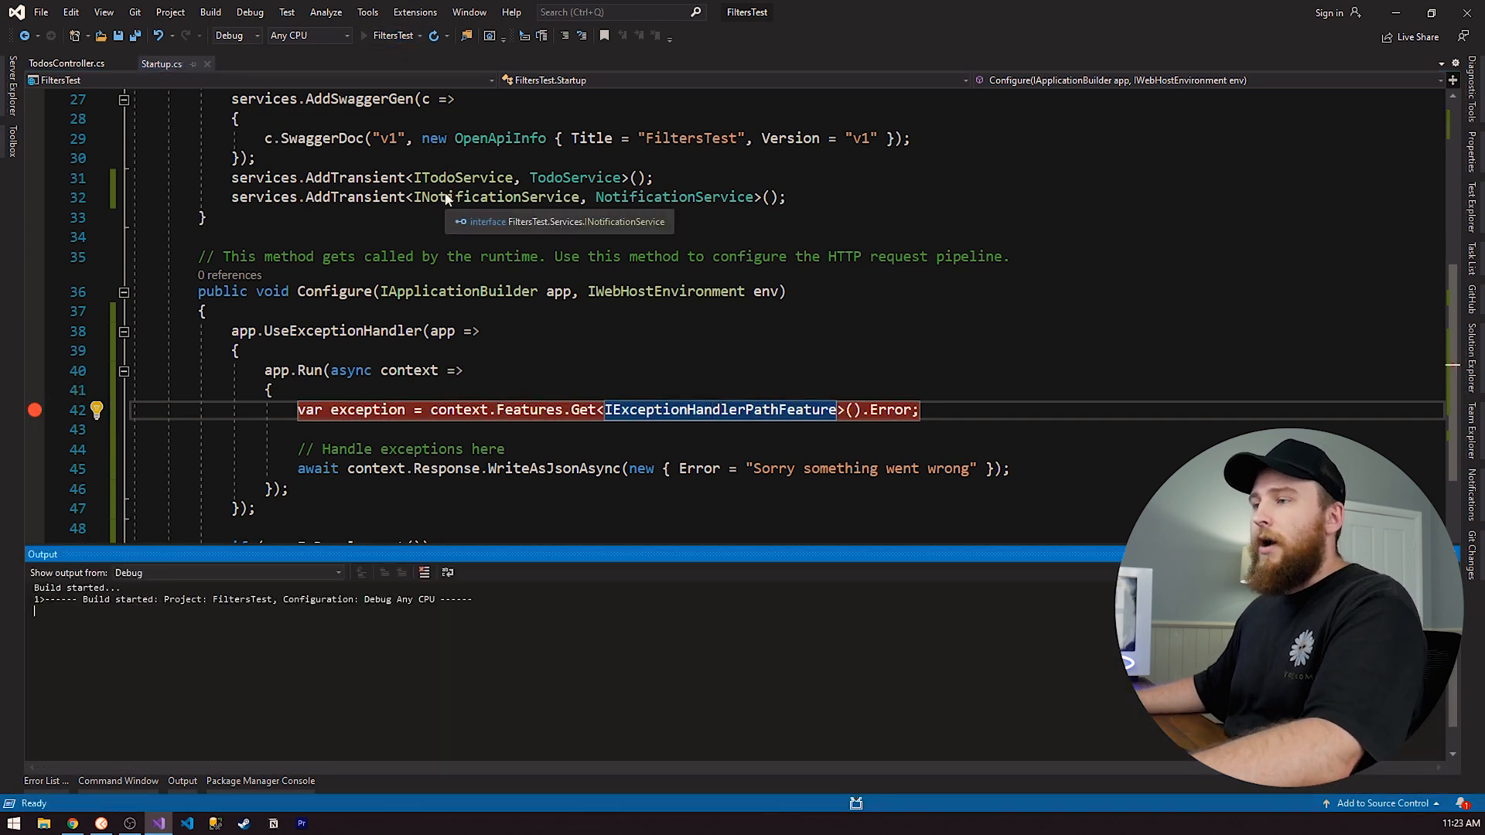
# Stop debugging and clear the breakpoint on the exception retrieval line.
pyautogui.click(431, 35)
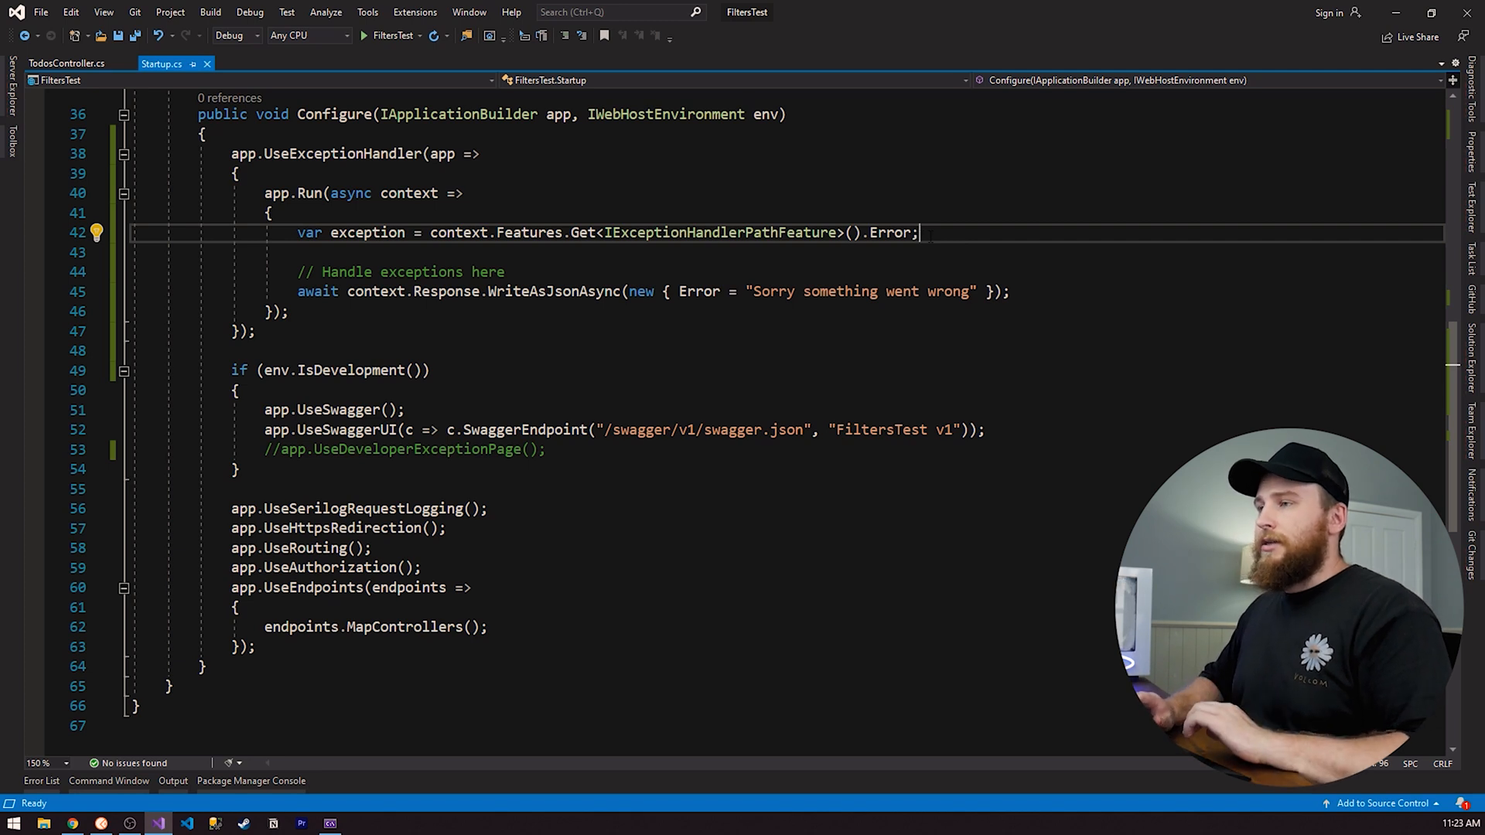
# Resolve INotificationService via context.RequestServices.GetRequiredService<INotificationService>() and save.
pyautogui.write('var notificationService = c')
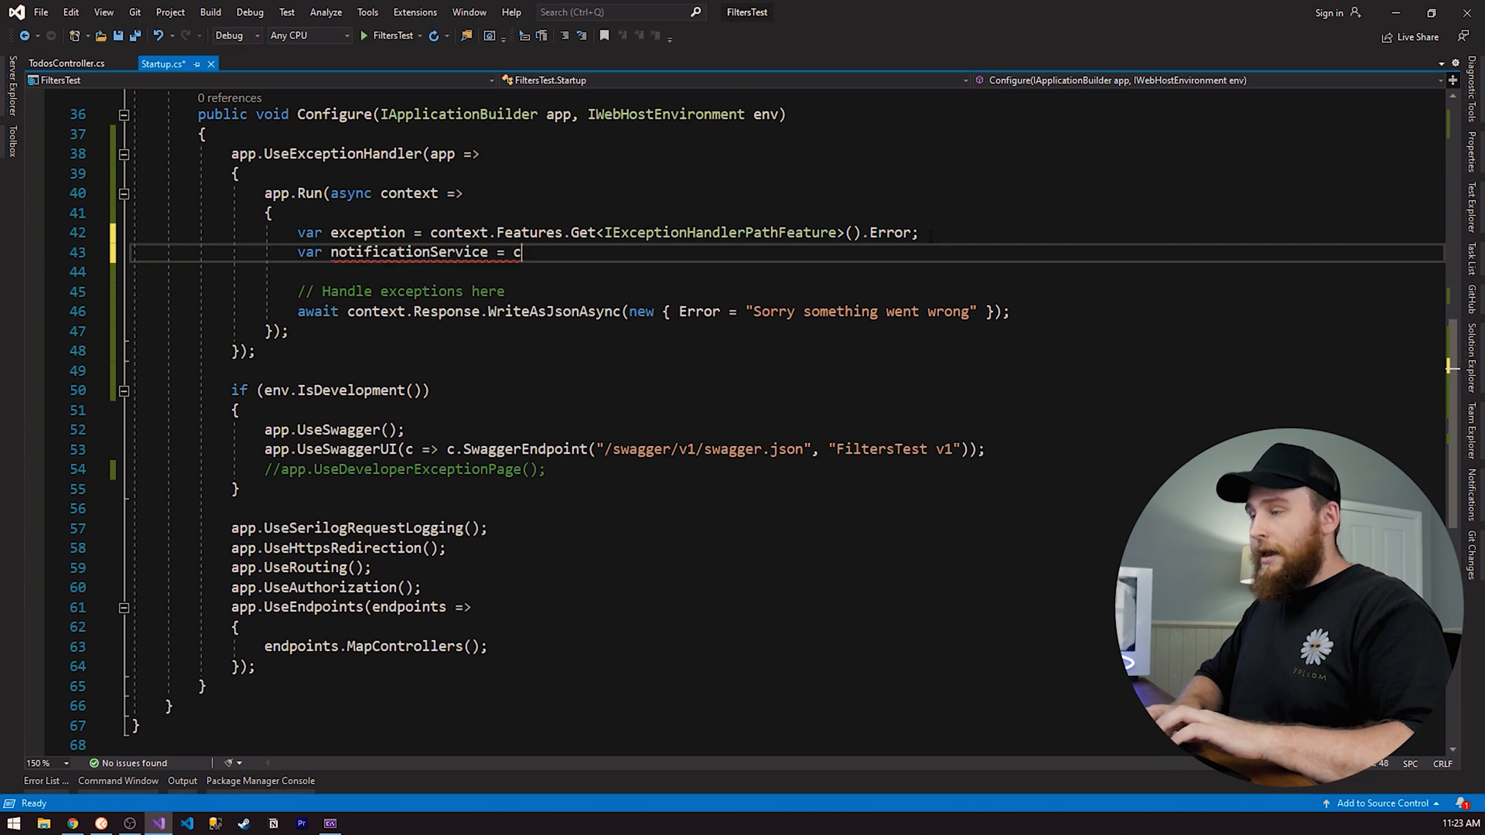
pyautogui.write('ontext.')
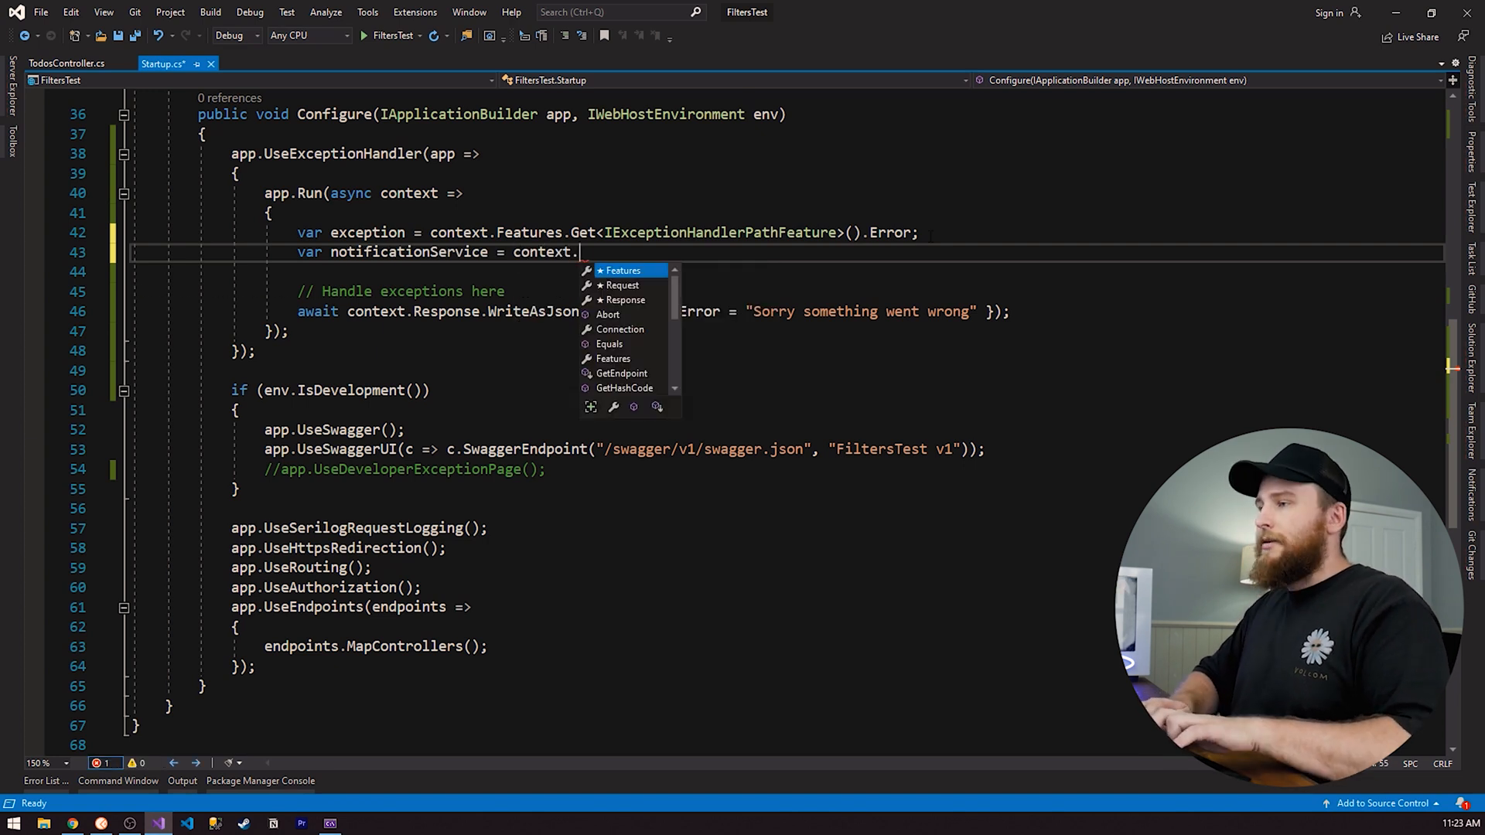
pyautogui.write('RequestServices')
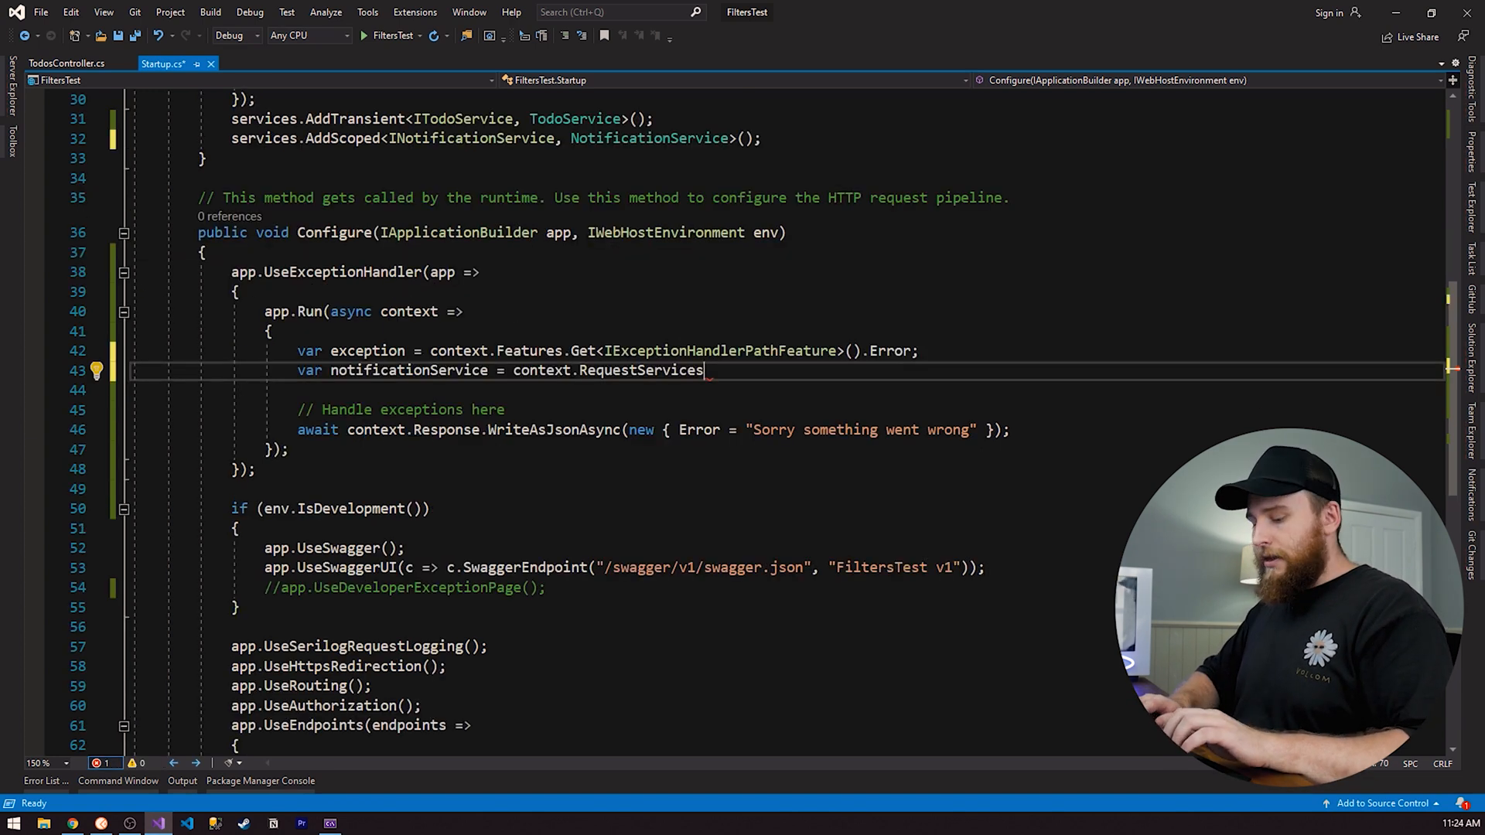
pyautogui.write('.GetRequiredService<>')
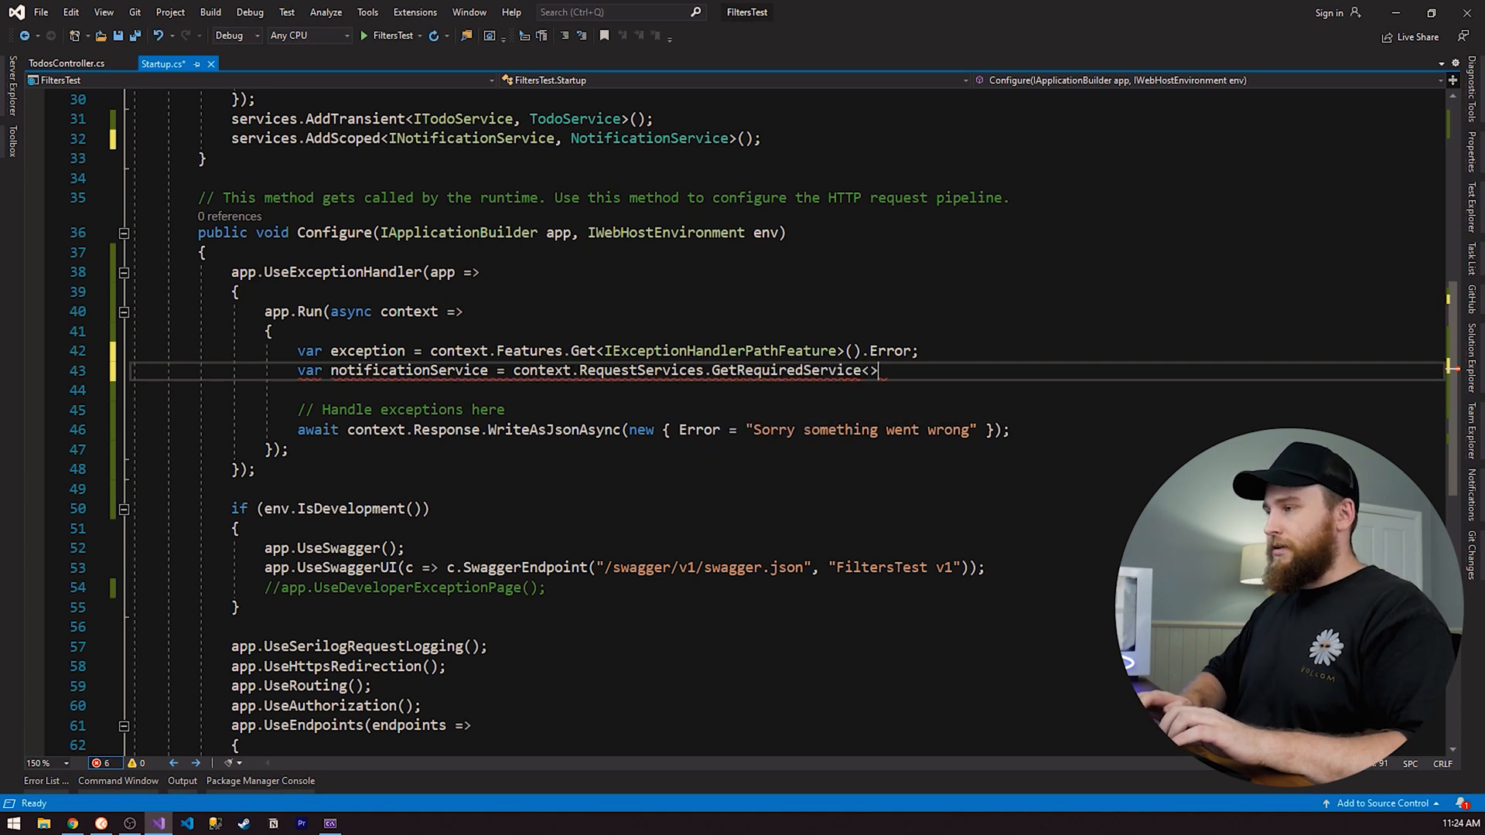
pyautogui.write('INotificationService')
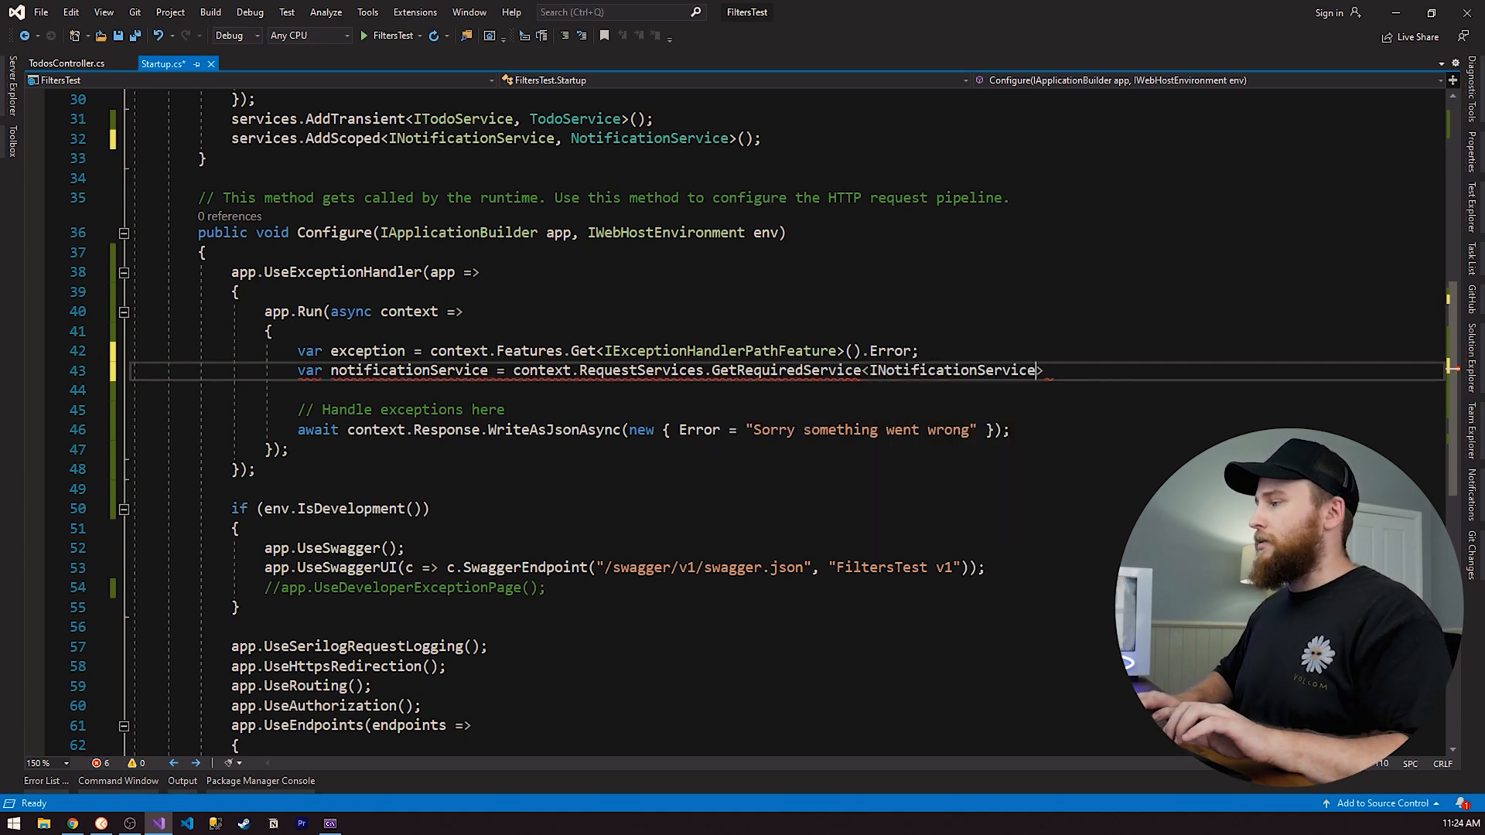
pyautogui.press('ctrl+s')
pyautogui.write('();')
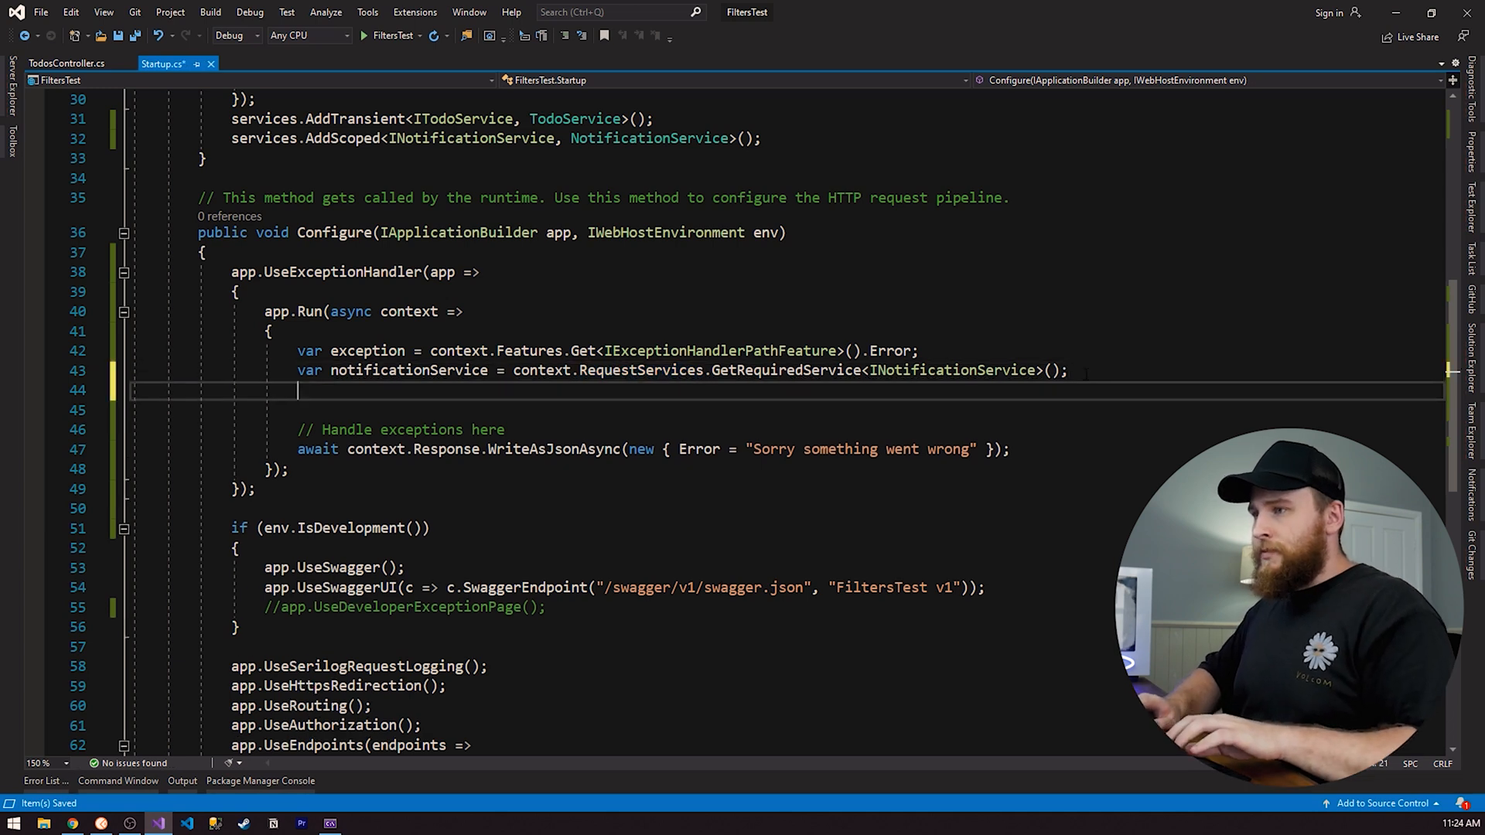
# Await notificationService.Send(exception) in the handler and start debugging FiltersTest.
pyautogui.write('await notificationService')
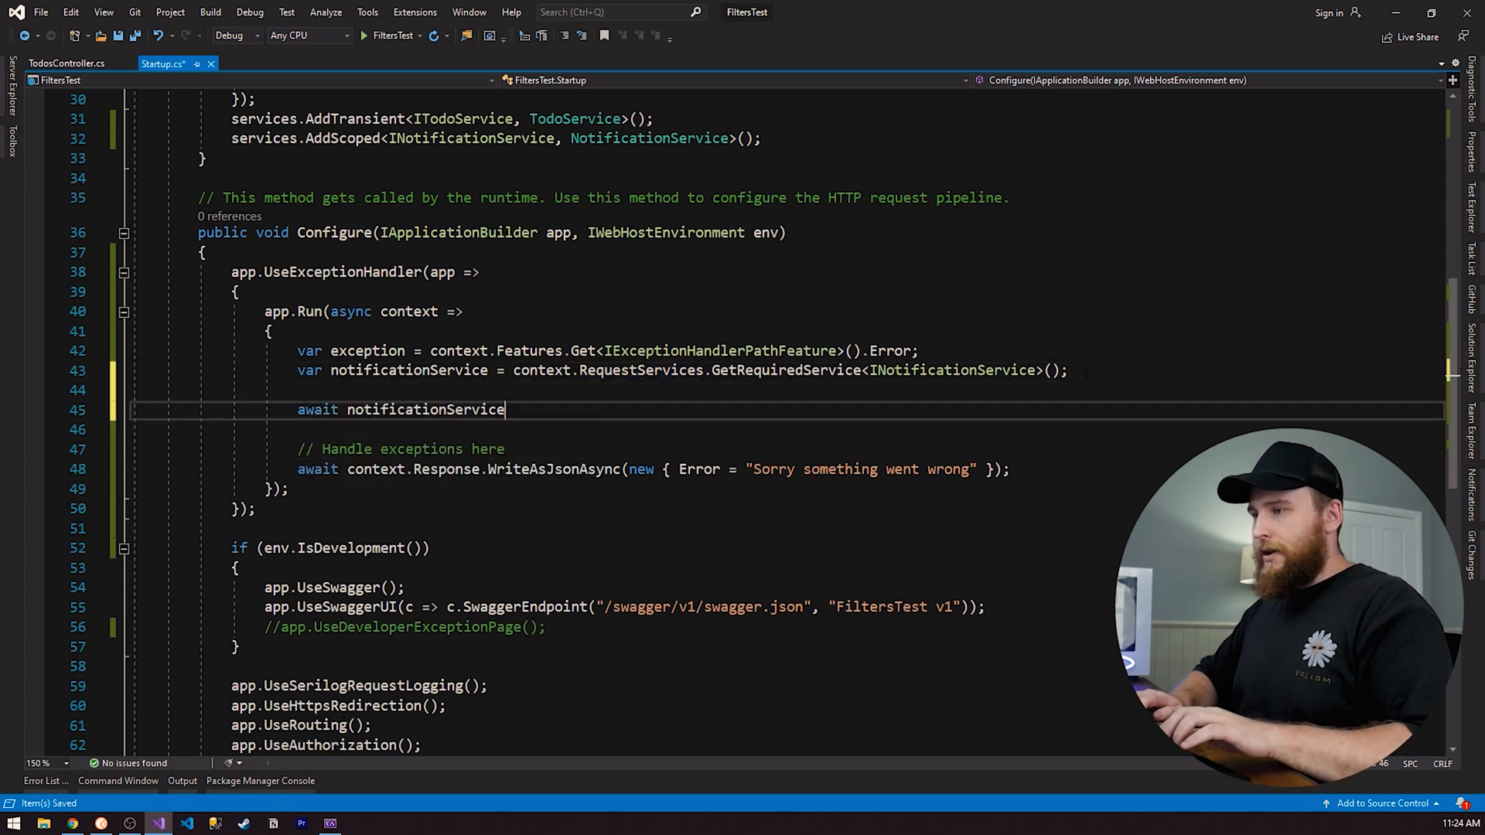
pyautogui.write('.Send')
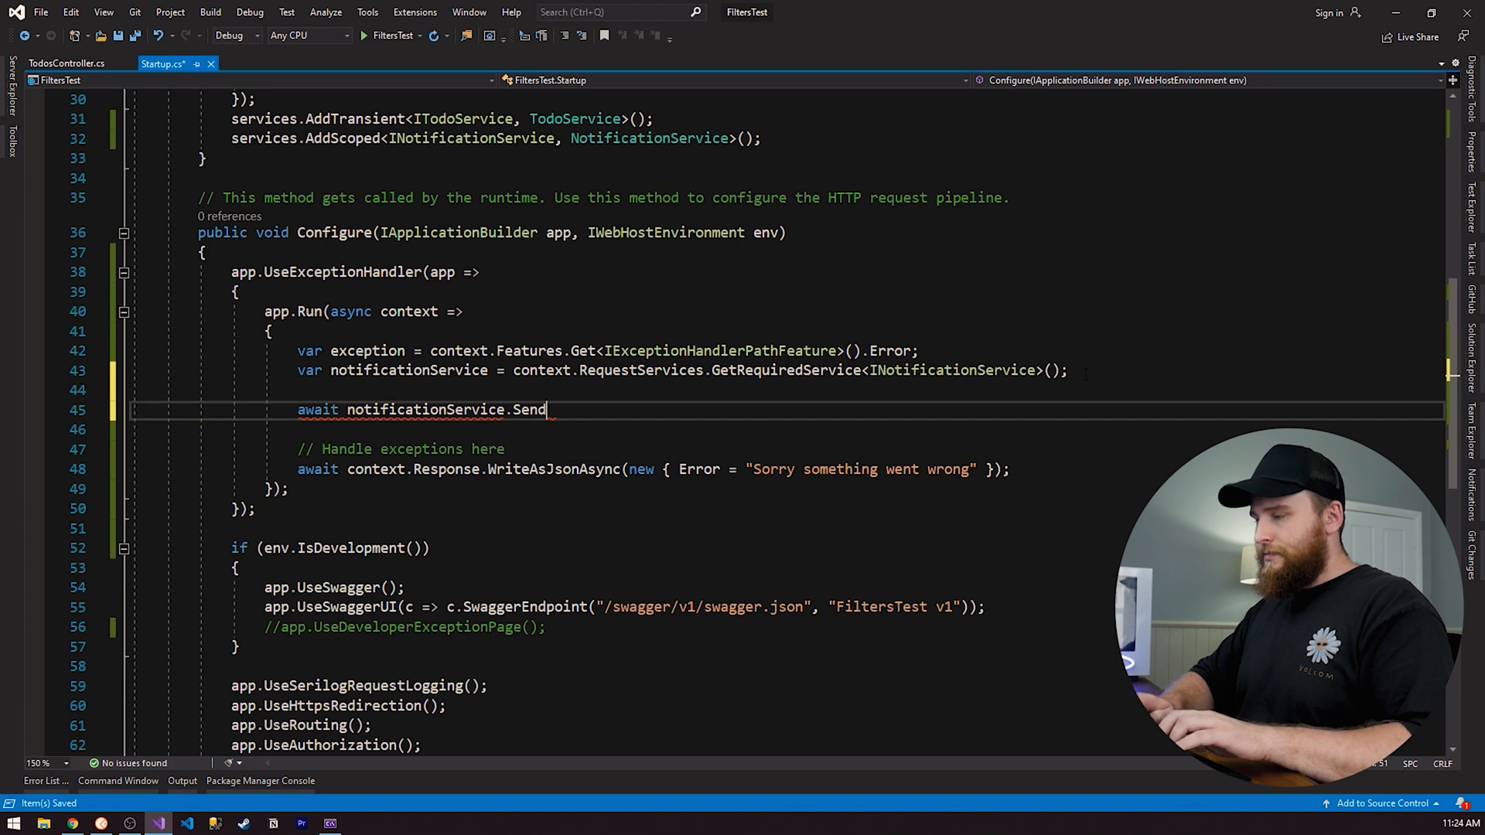
pyautogui.write('(exception);')
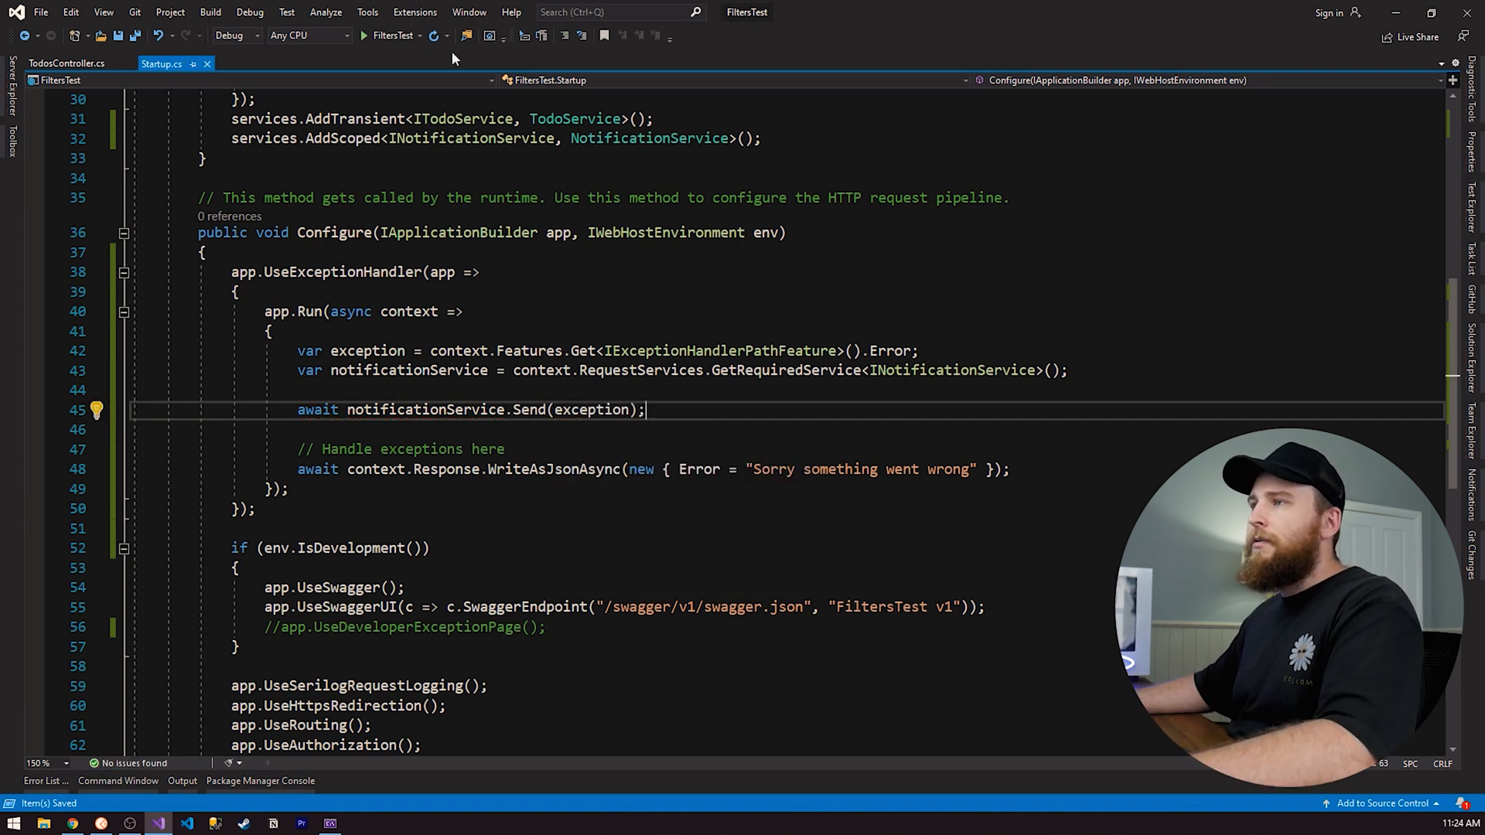
pyautogui.click(365, 36)
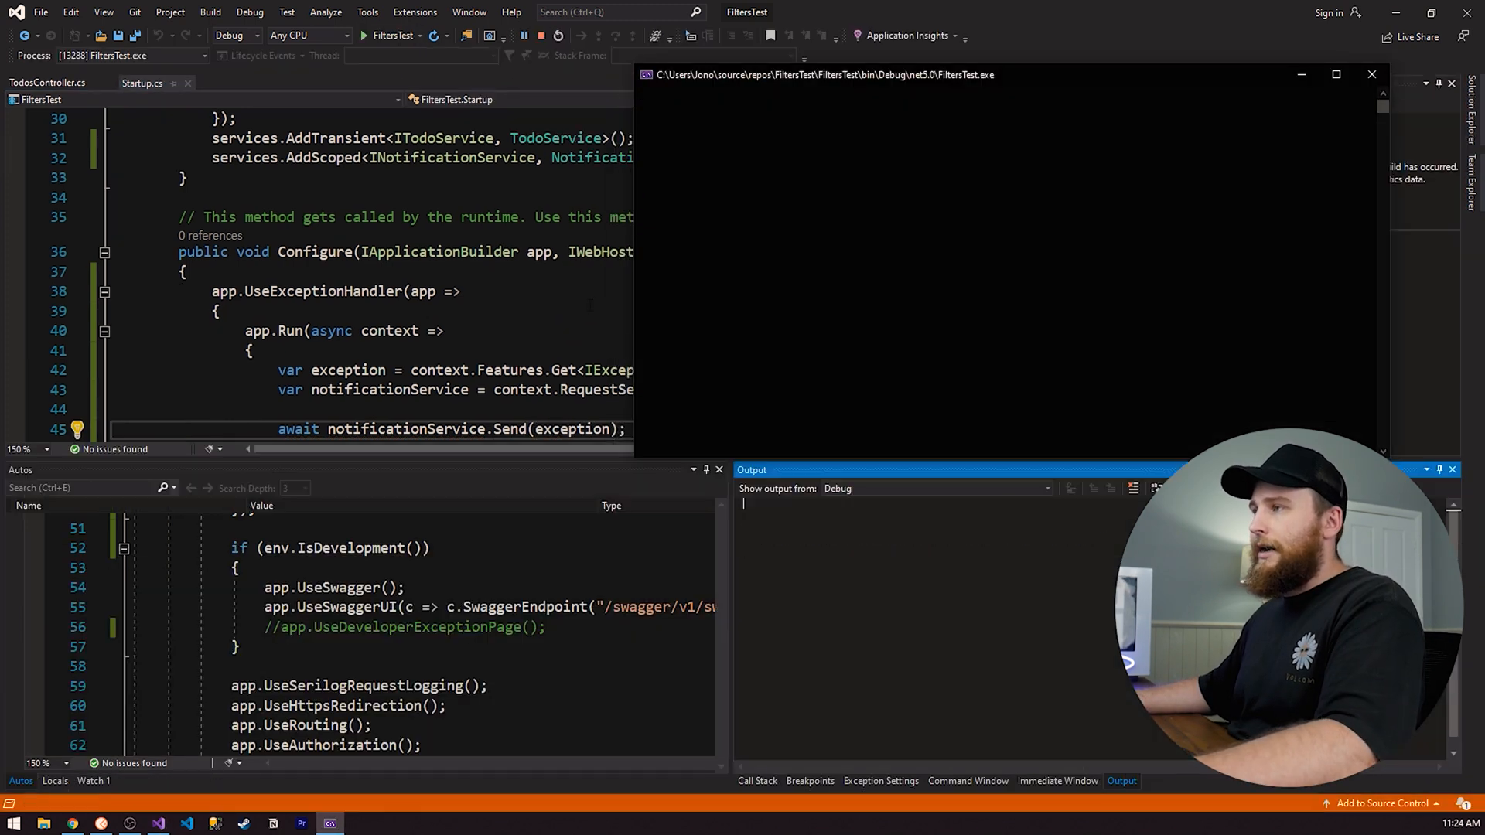